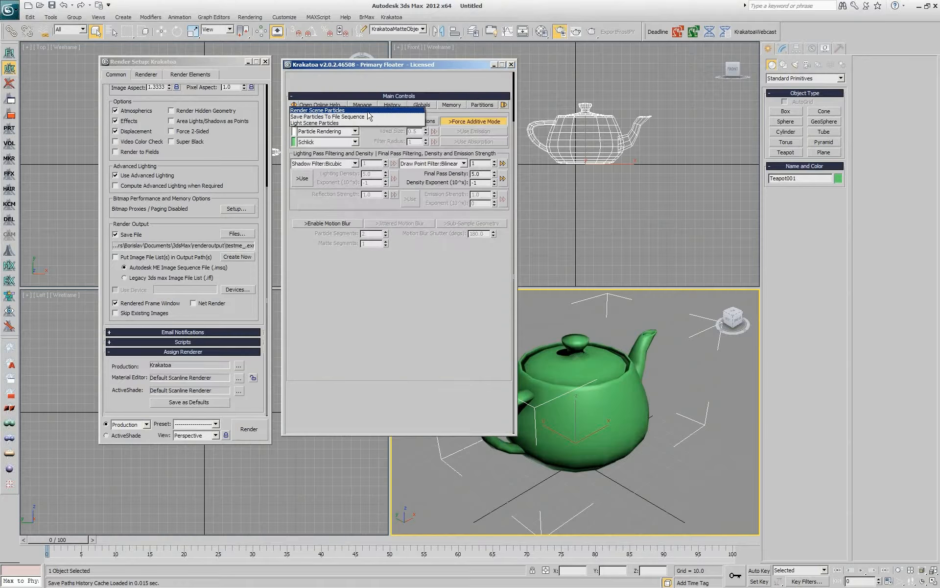
# - Load KRA2_HappyBuddha_BaseScene_Krakatoa_v001.max and close the Krakatoa floater
pyautogui.click(318, 111)
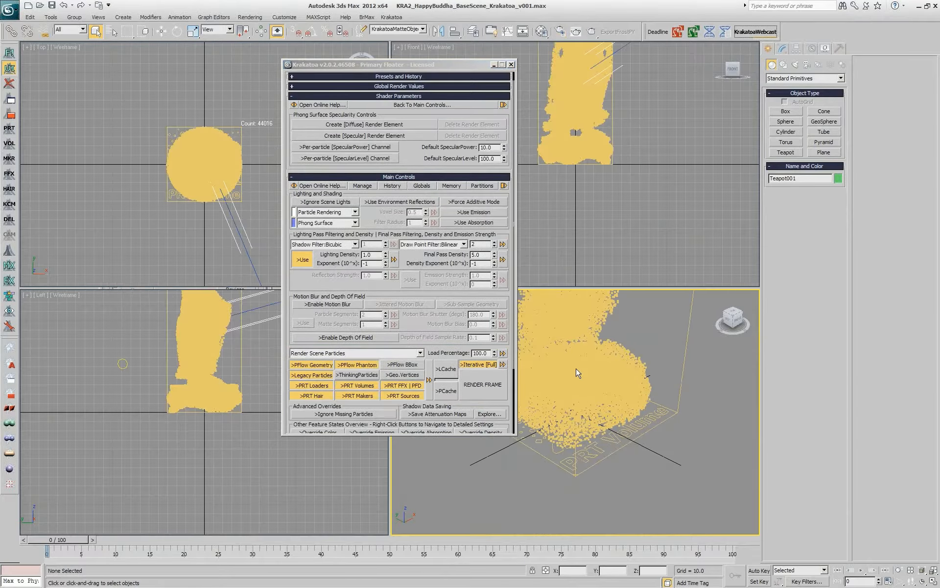
pyautogui.click(512, 64)
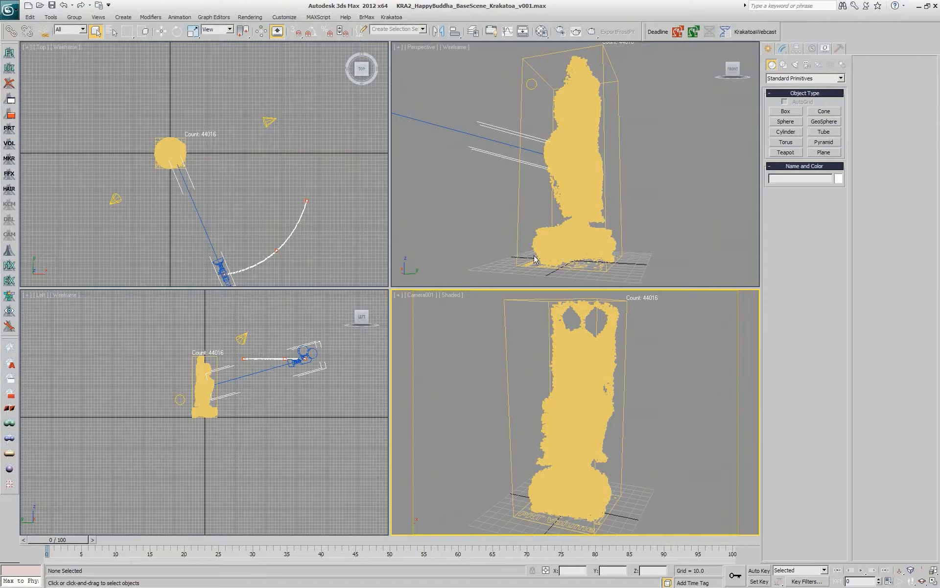
pyautogui.moveTo(5, 57)
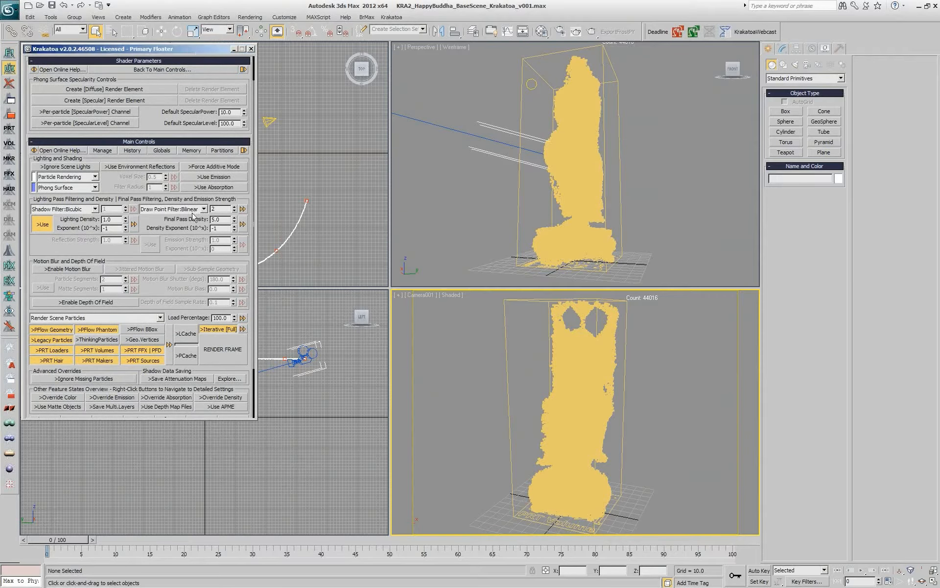
pyautogui.moveTo(194, 262)
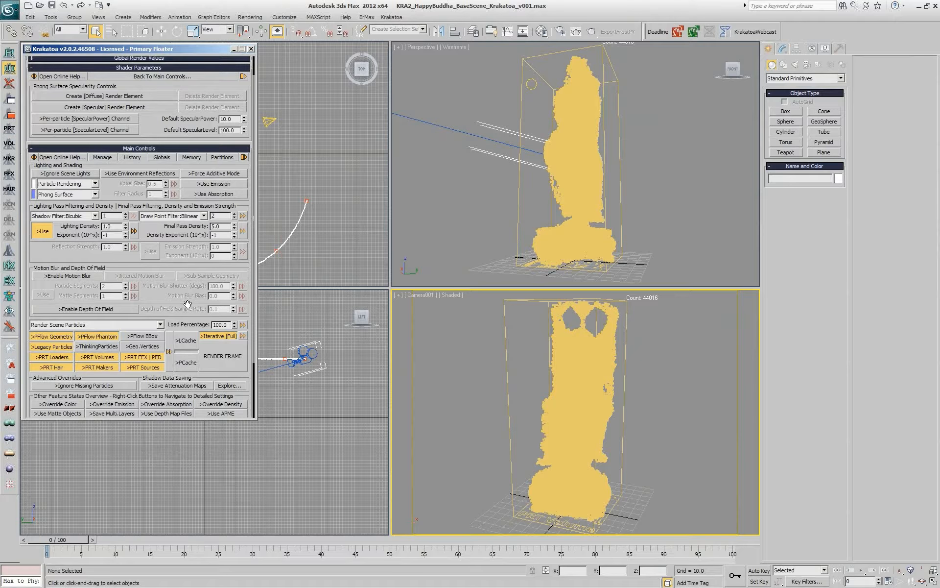
# - Scroll down through the reopened Krakatoa floater's rollouts
pyautogui.scroll(-3)
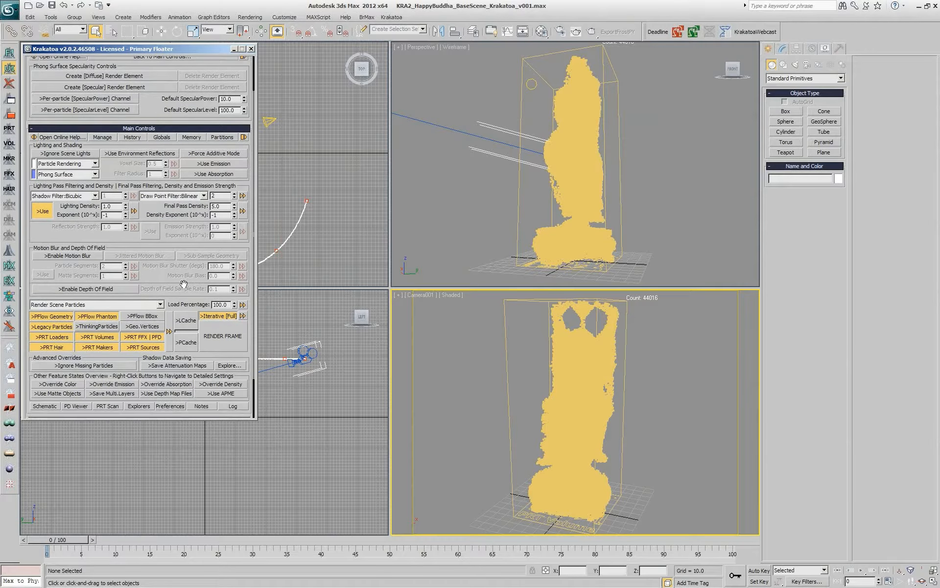
pyautogui.moveTo(218, 315)
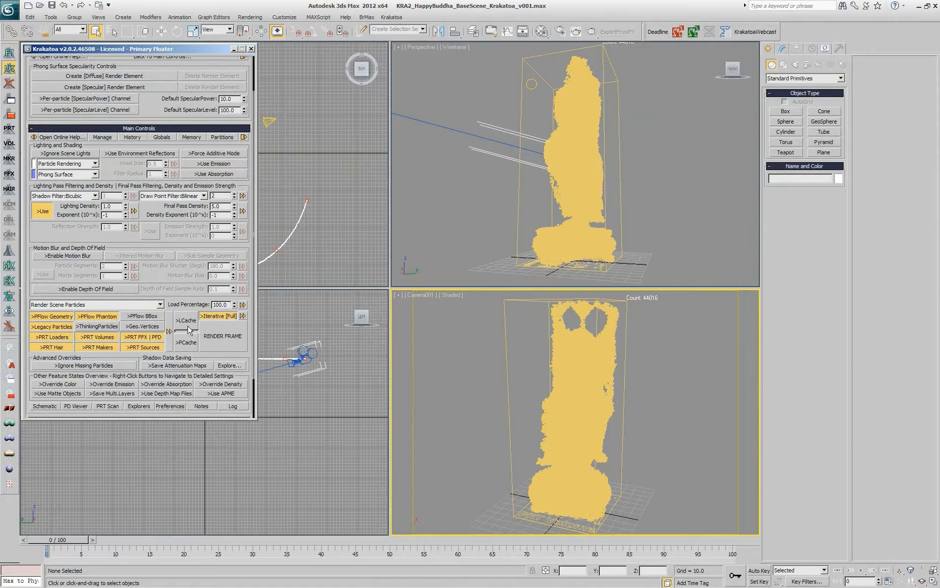
pyautogui.moveTo(185, 336)
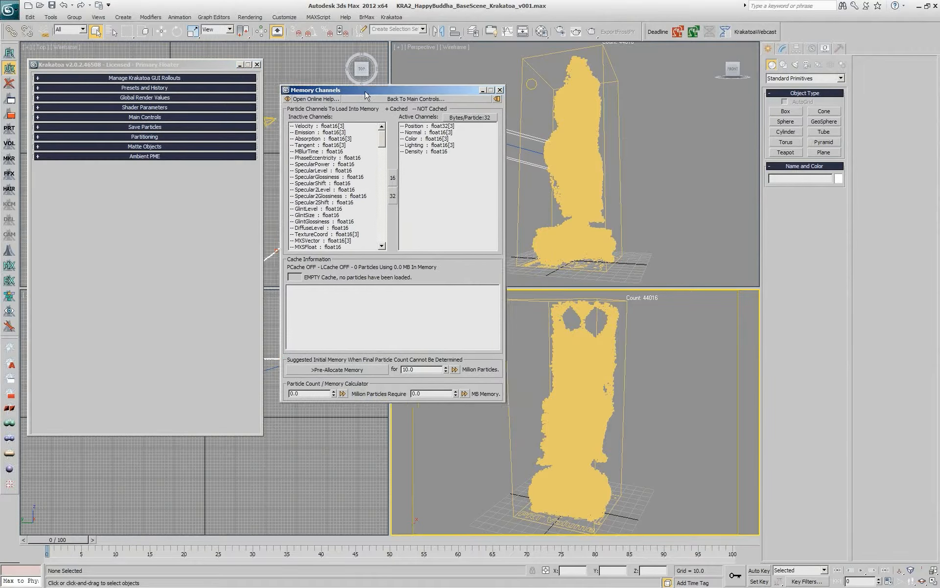
# - Move the Memory Channels window aside and expand the Main Controls rollout
pyautogui.moveTo(363, 90); pyautogui.dragTo(360, 103)
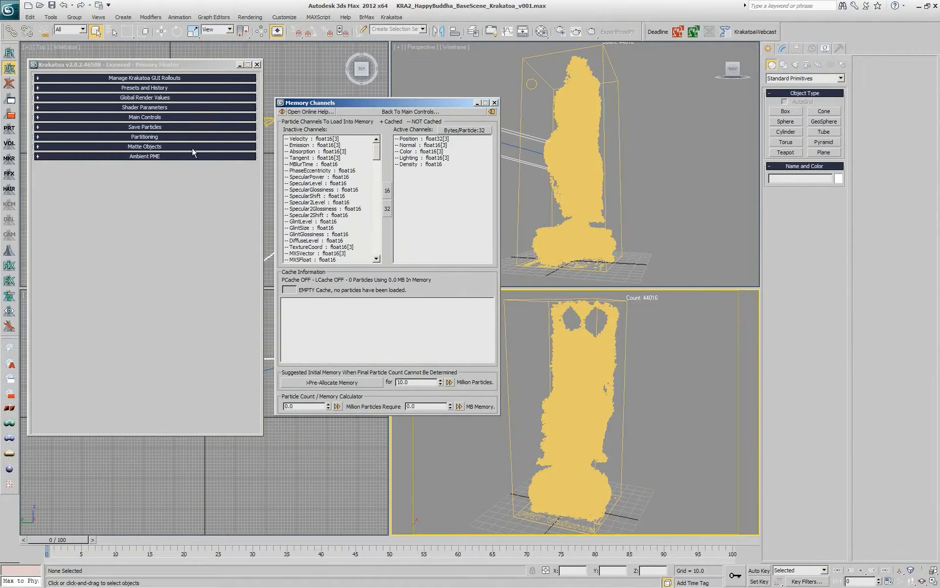
pyautogui.click(144, 117)
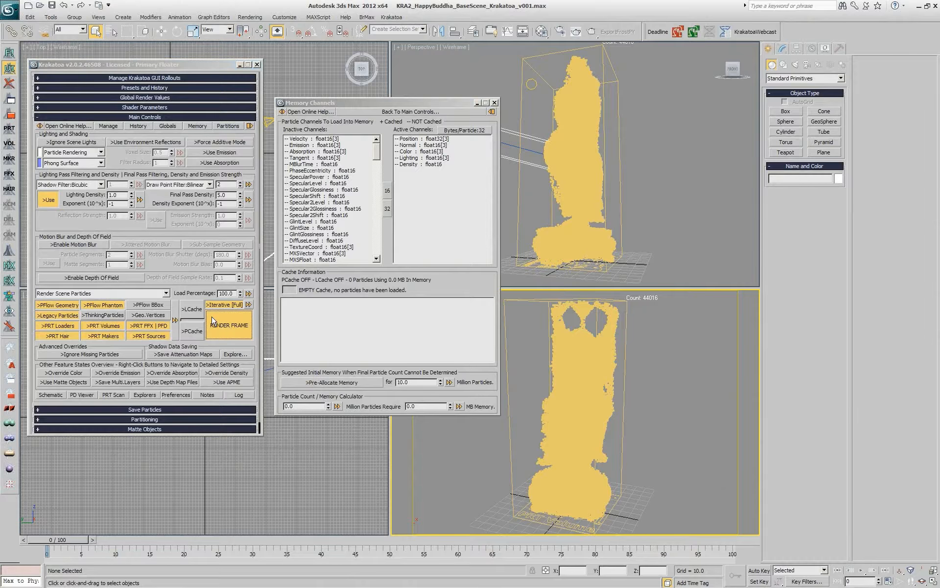
# - Render Camera001's view of the Buddha with RENDER FRAME into the frame buffer
pyautogui.click(228, 325)
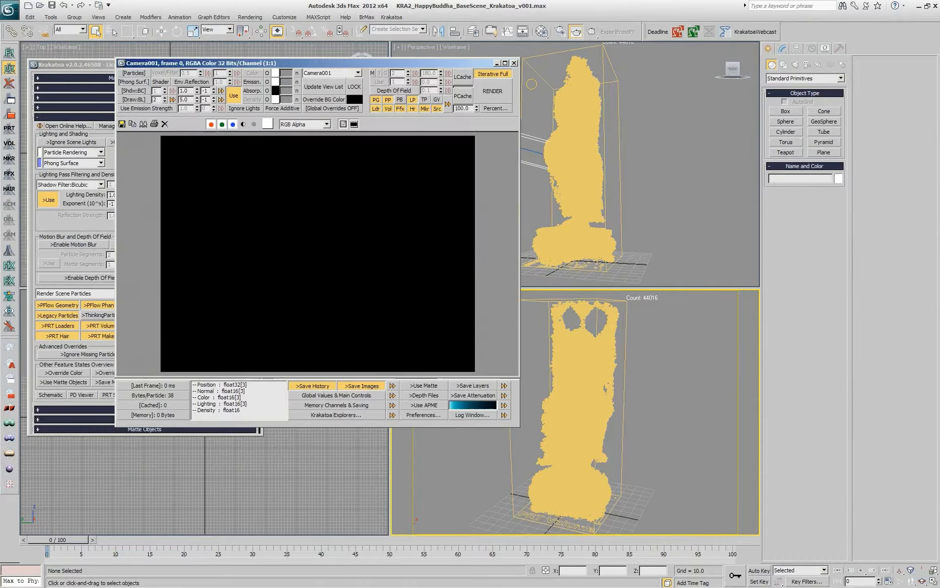
pyautogui.click(492, 91)
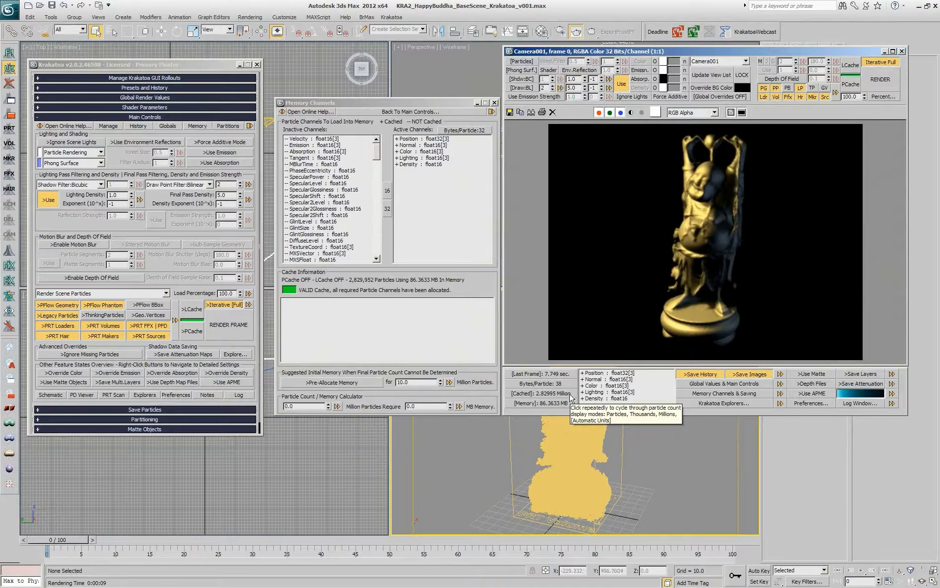
pyautogui.moveTo(376, 390)
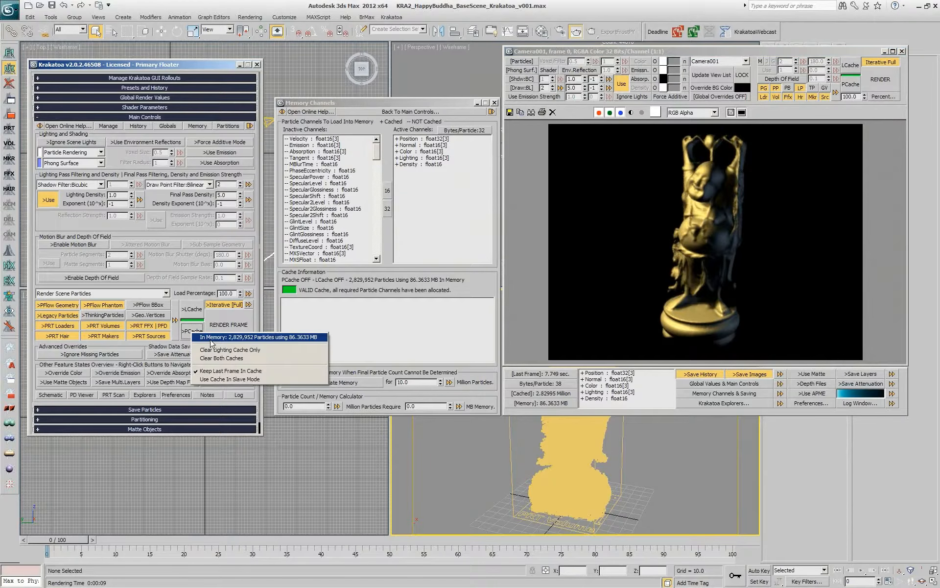
pyautogui.moveTo(286, 341)
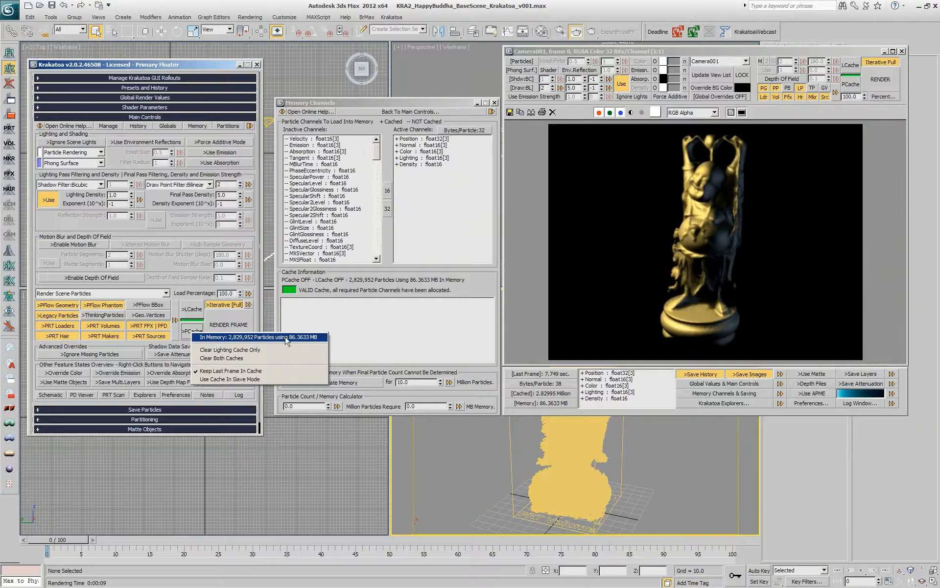
pyautogui.moveTo(230, 370)
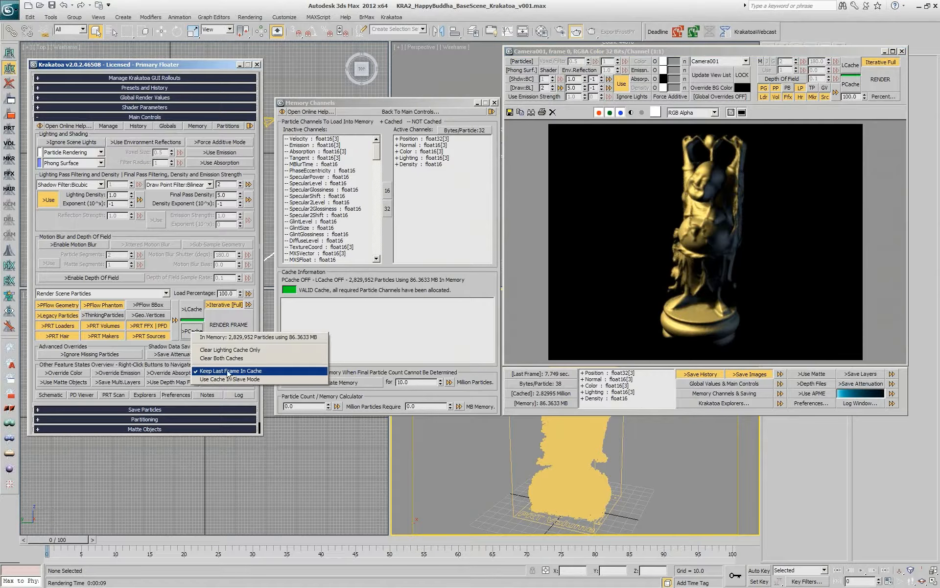
pyautogui.moveTo(272, 371)
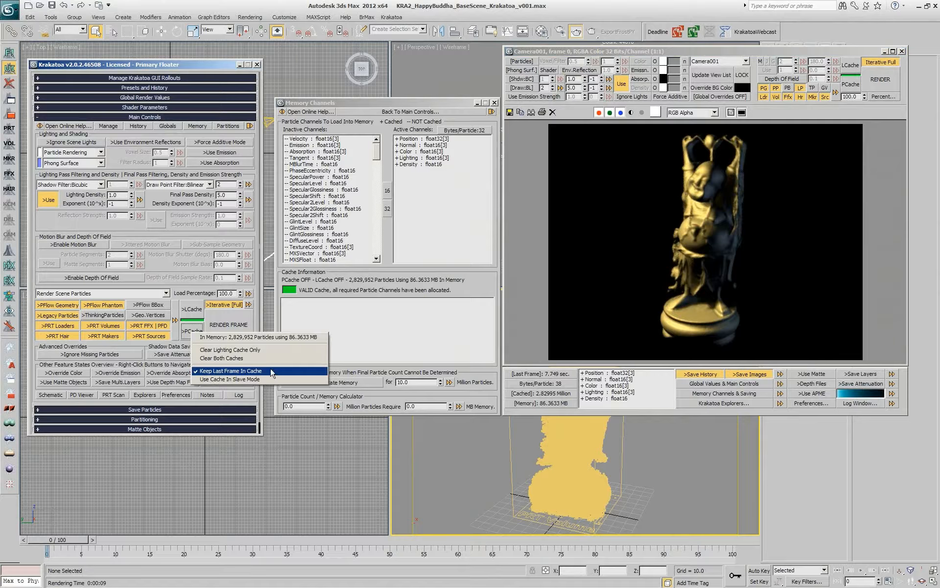
pyautogui.click(230, 371)
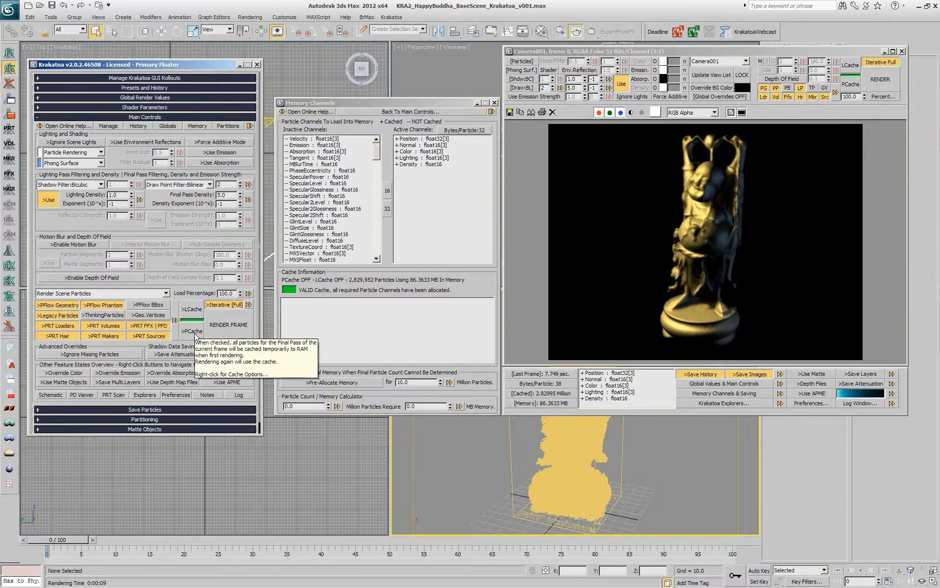
# - Enable PCache and re-render the Buddha frame in about 3.46 seconds
pyautogui.click(192, 331)
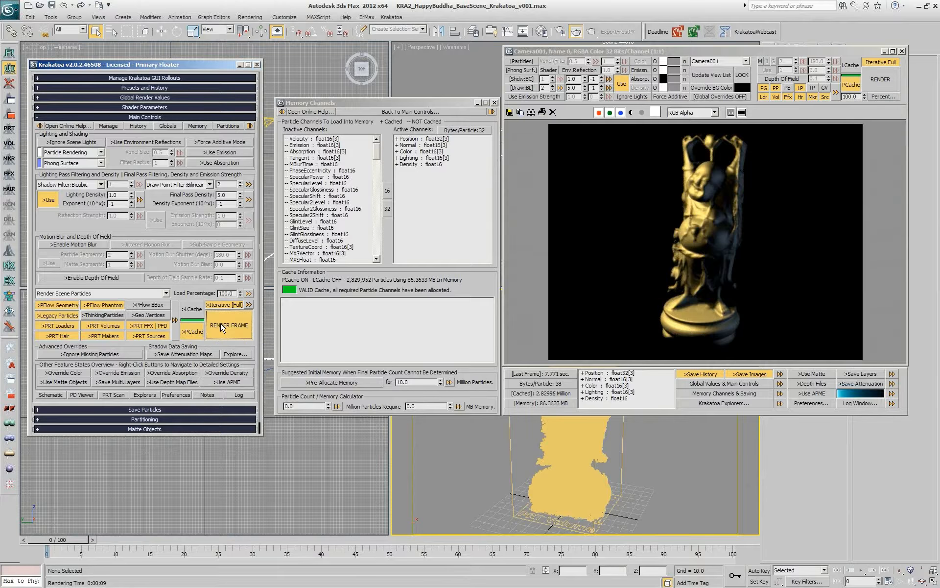
pyautogui.click(229, 324)
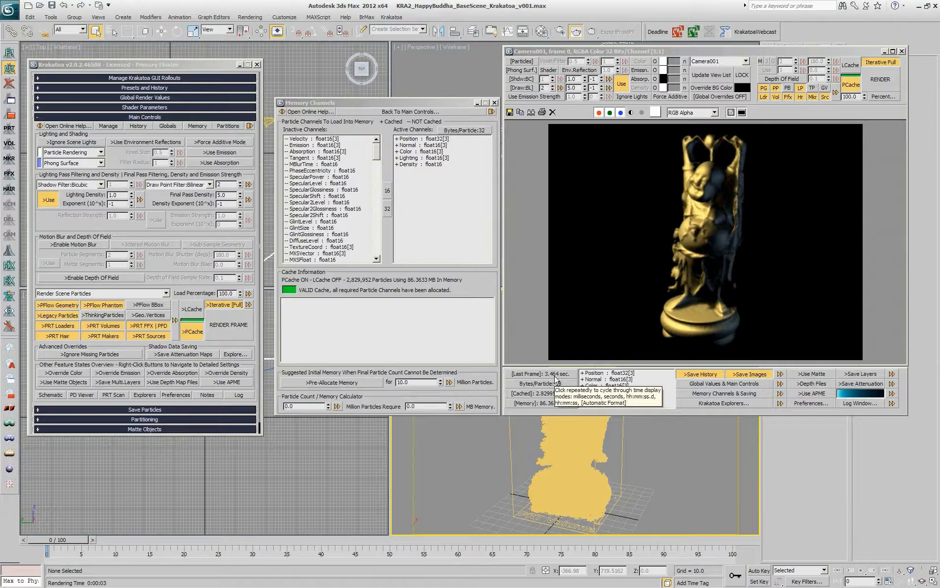
pyautogui.moveTo(193, 314)
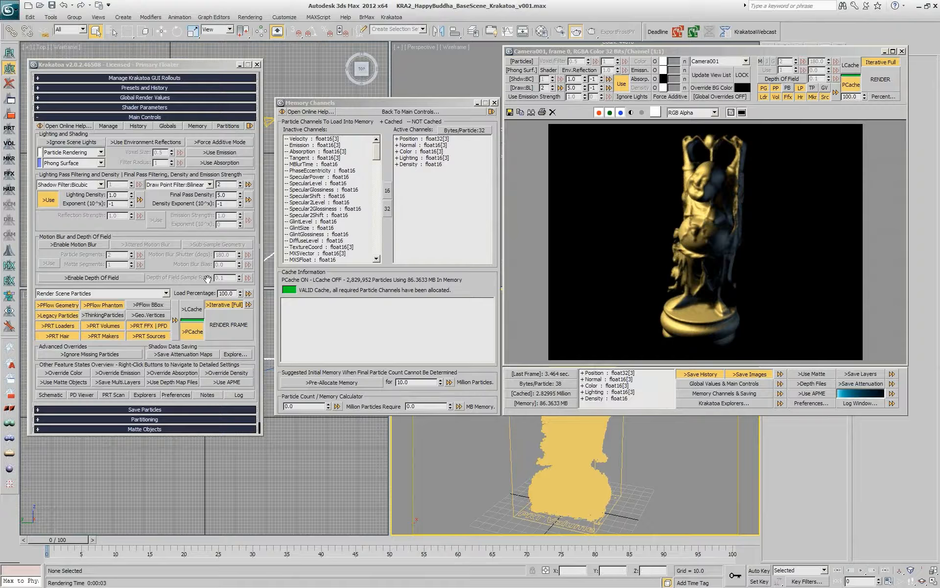
pyautogui.moveTo(192, 309)
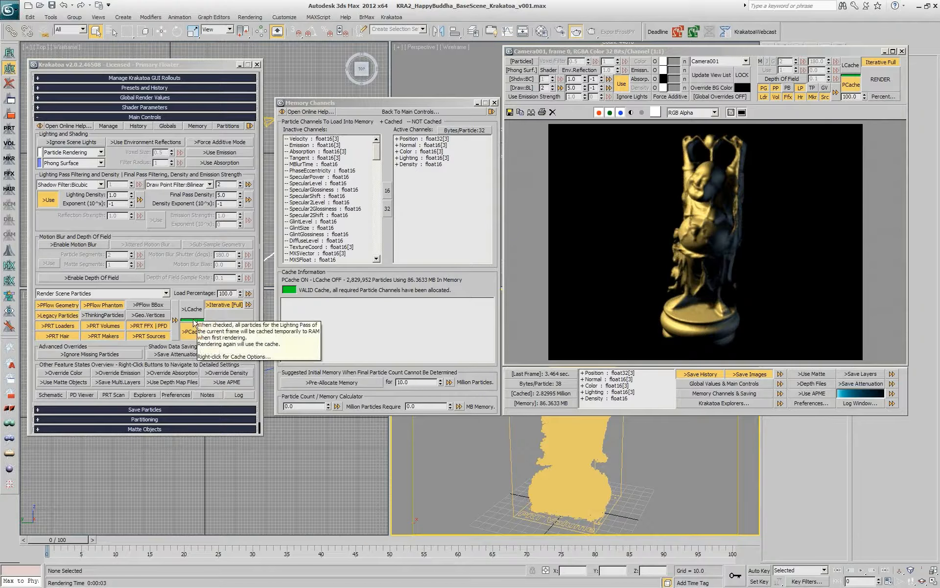
pyautogui.moveTo(774, 184)
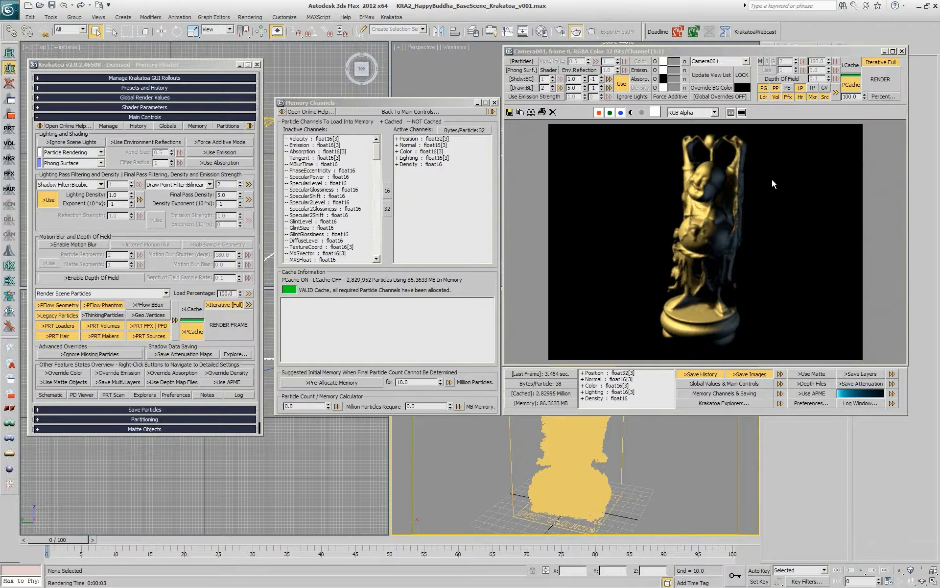
pyautogui.moveTo(642, 157)
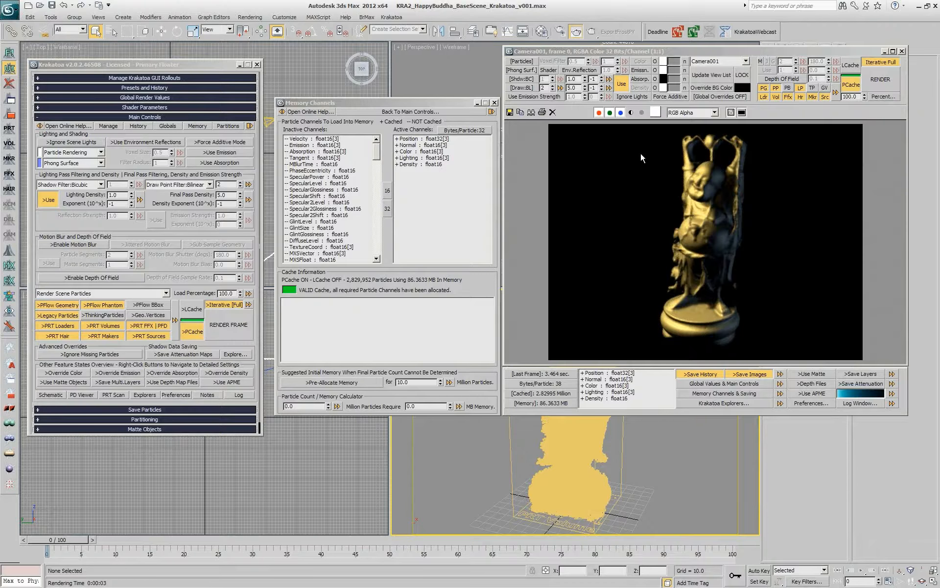
# - Enable LCache so the lighting pass is cached alongside the particles
pyautogui.click(191, 309)
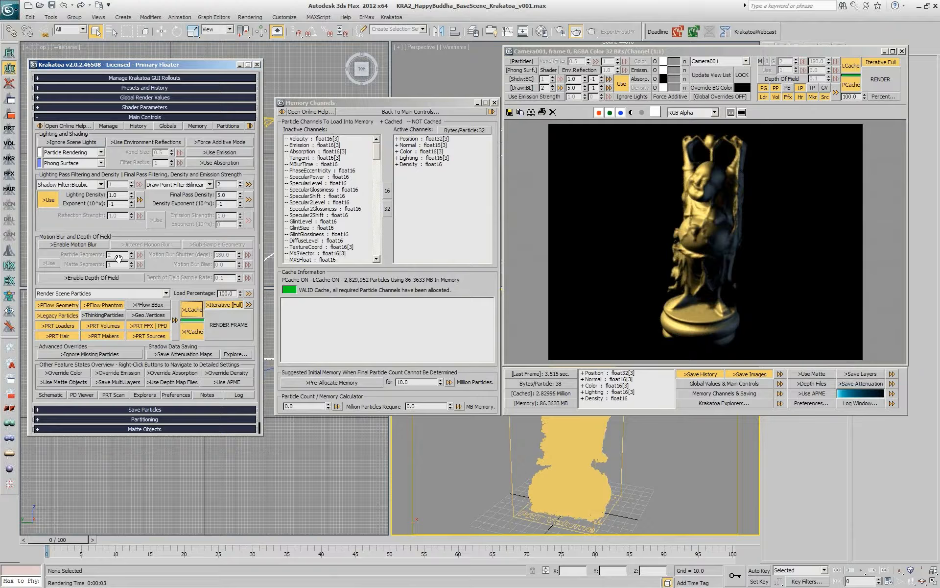
pyautogui.moveTo(230, 324)
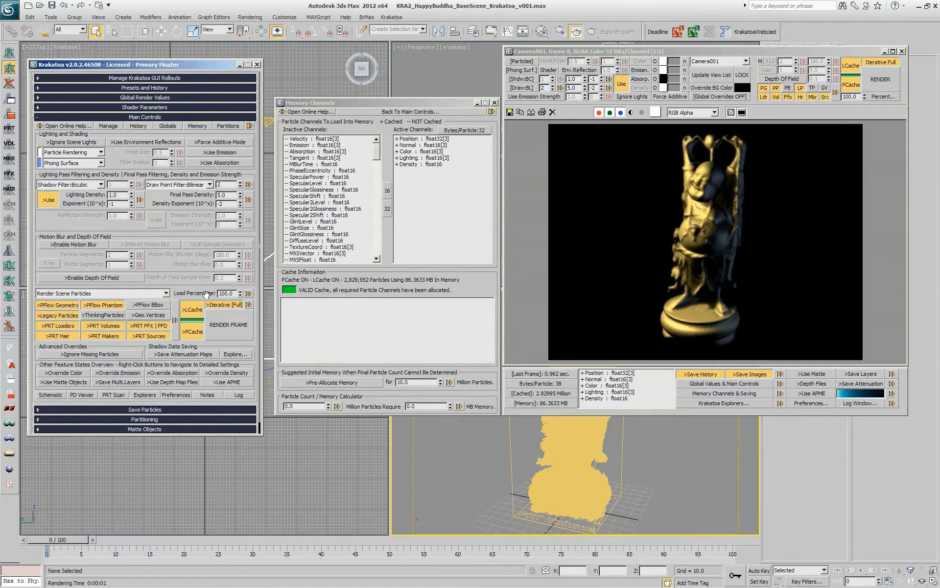
pyautogui.moveTo(191, 310)
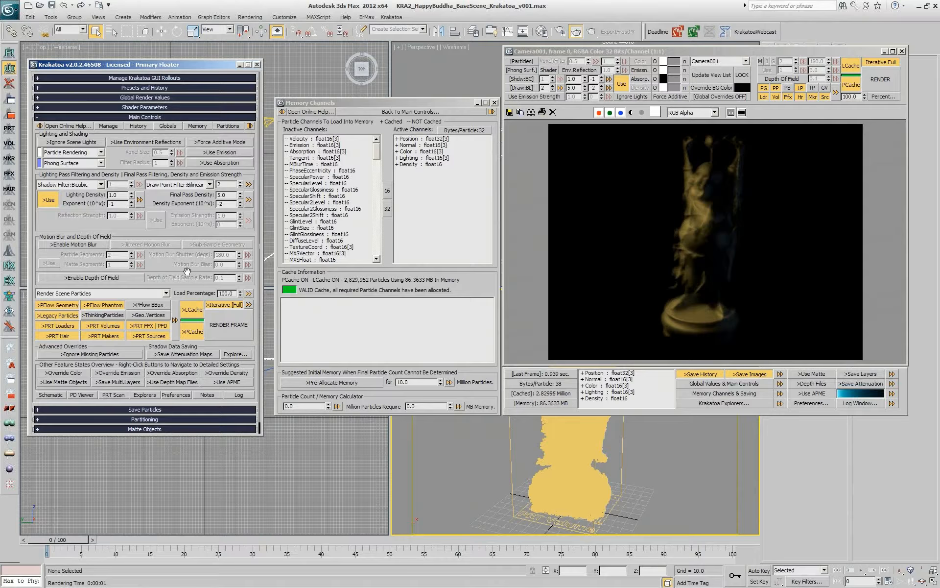
pyautogui.moveTo(199, 312)
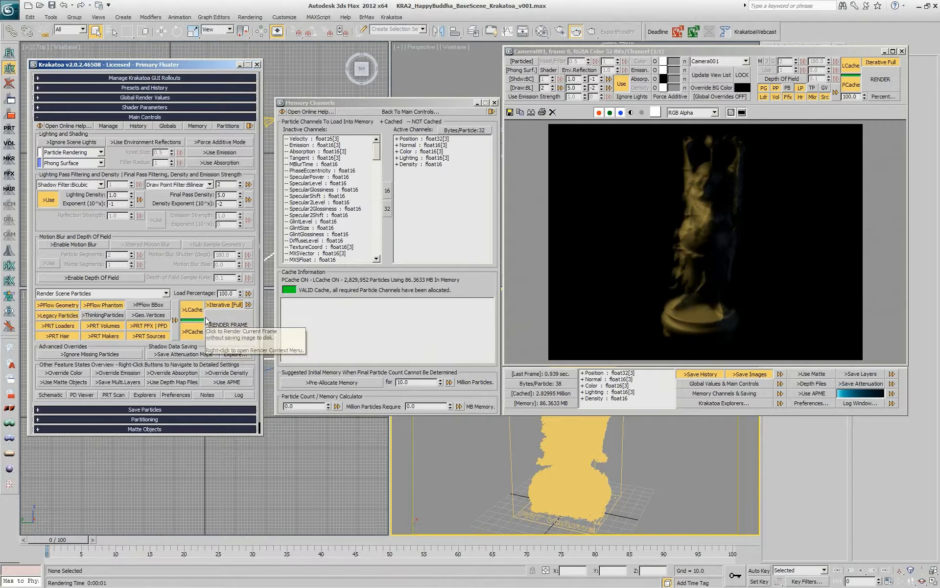
pyautogui.moveTo(203, 288)
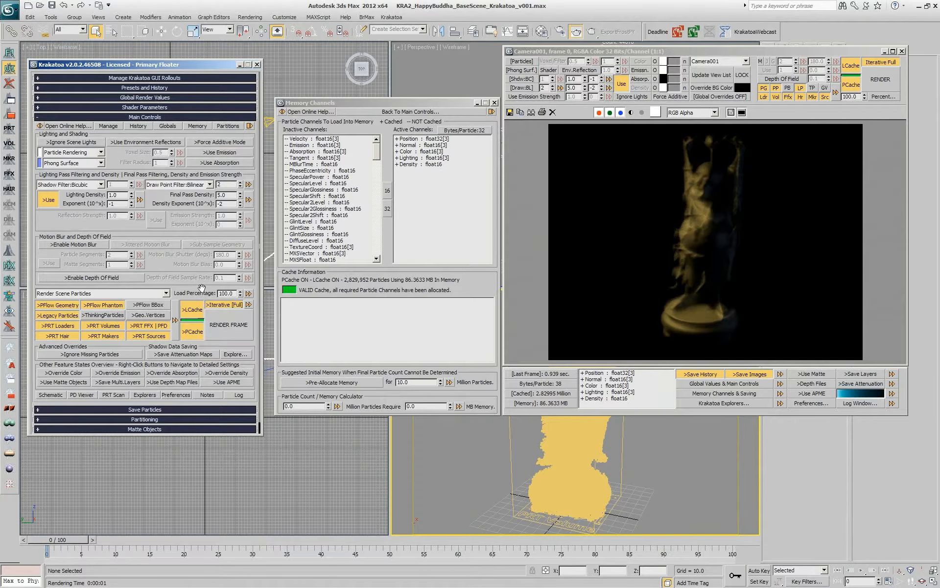
pyautogui.moveTo(657, 344)
pyautogui.write('-1')
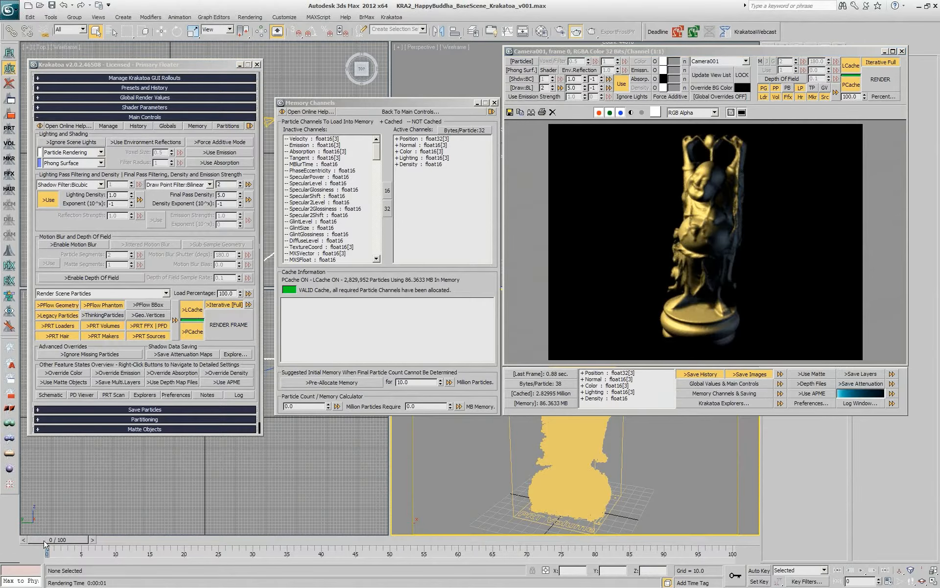
pyautogui.moveTo(45, 539); pyautogui.dragTo(494, 539)
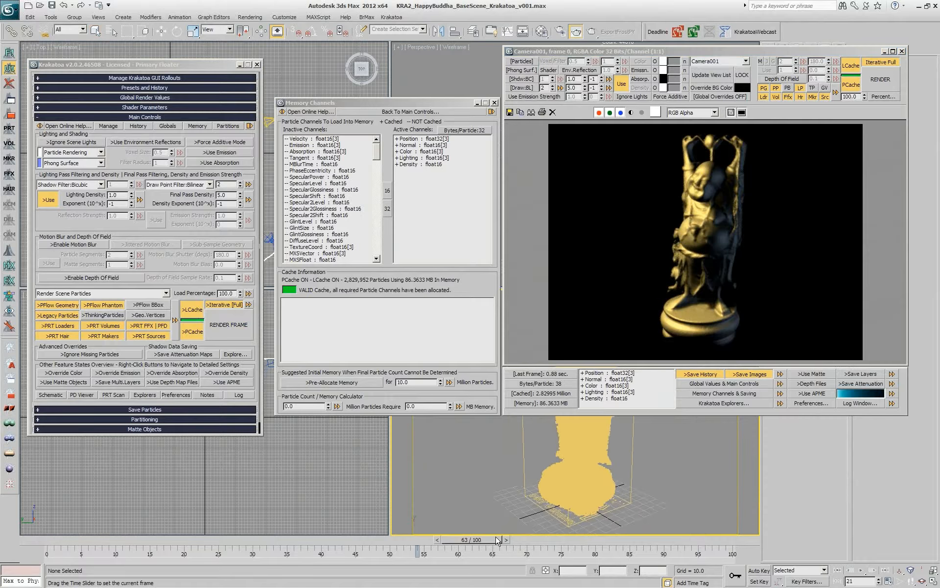
pyautogui.moveTo(495, 539); pyautogui.dragTo(24, 539)
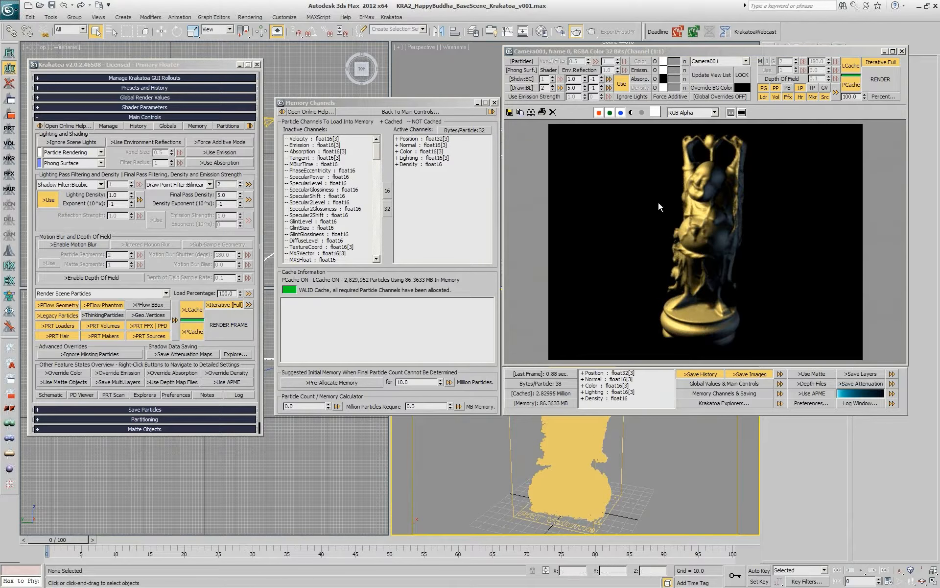
pyautogui.moveTo(252, 287)
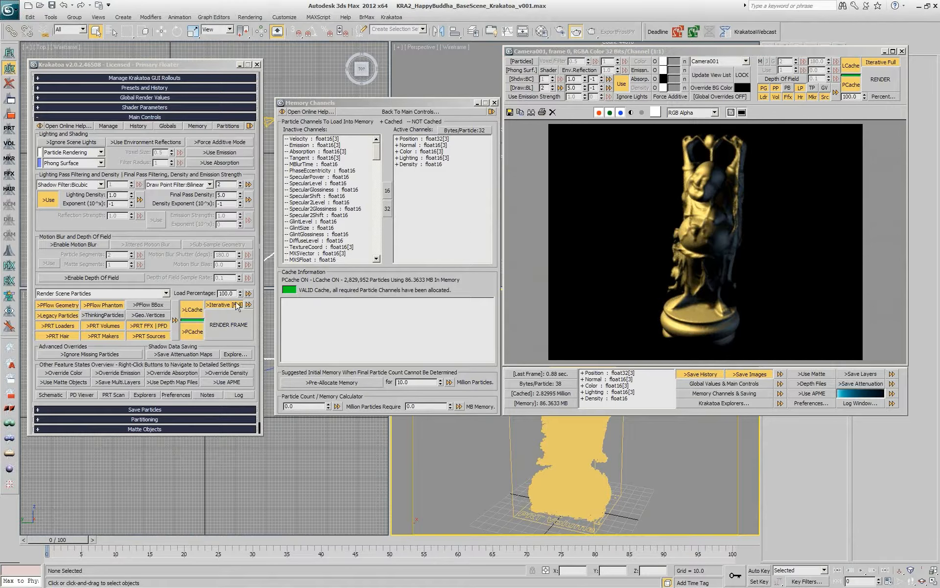
pyautogui.moveTo(215, 306)
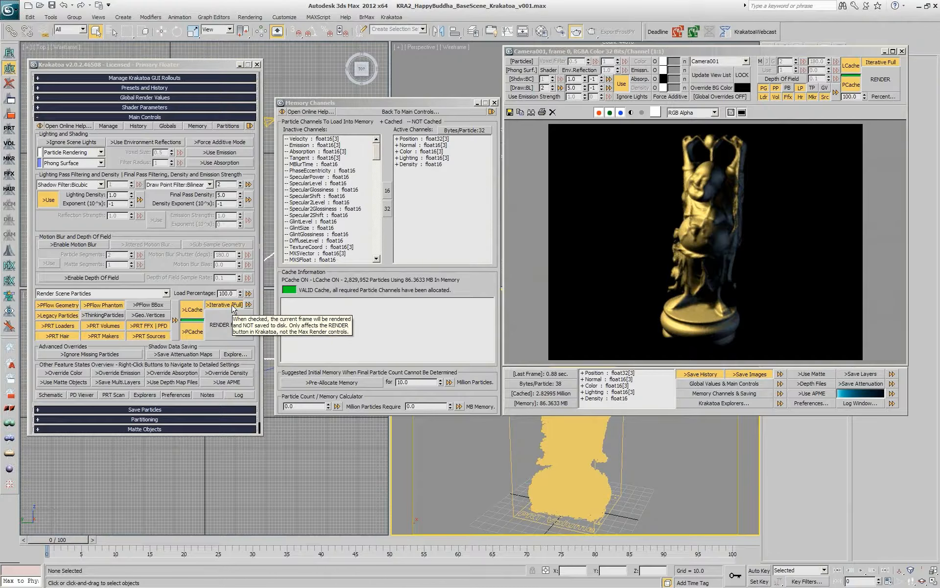
pyautogui.moveTo(235, 309)
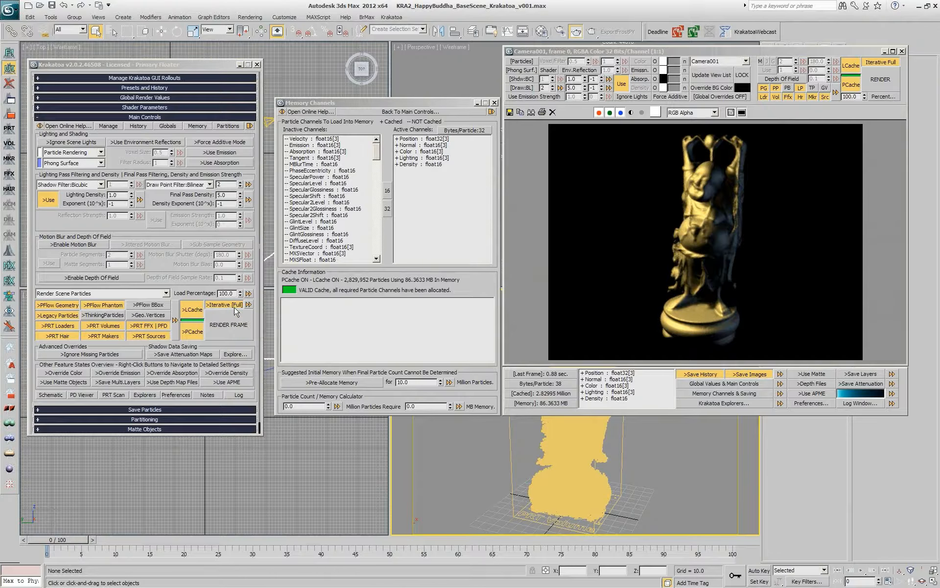
pyautogui.moveTo(233, 308)
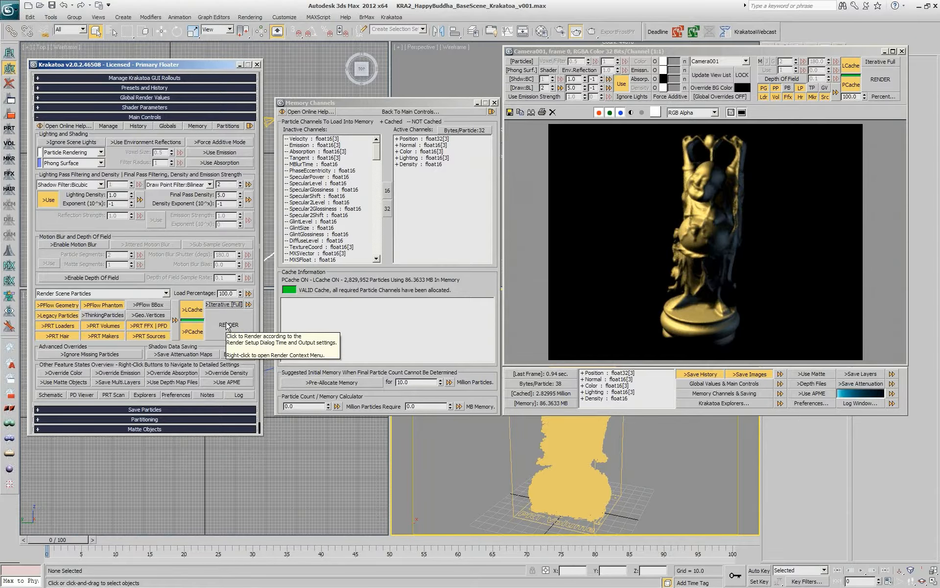
# - Set the render output filename to 'Statue' in the WEBINAR folder
pyautogui.rightClick(228, 324)
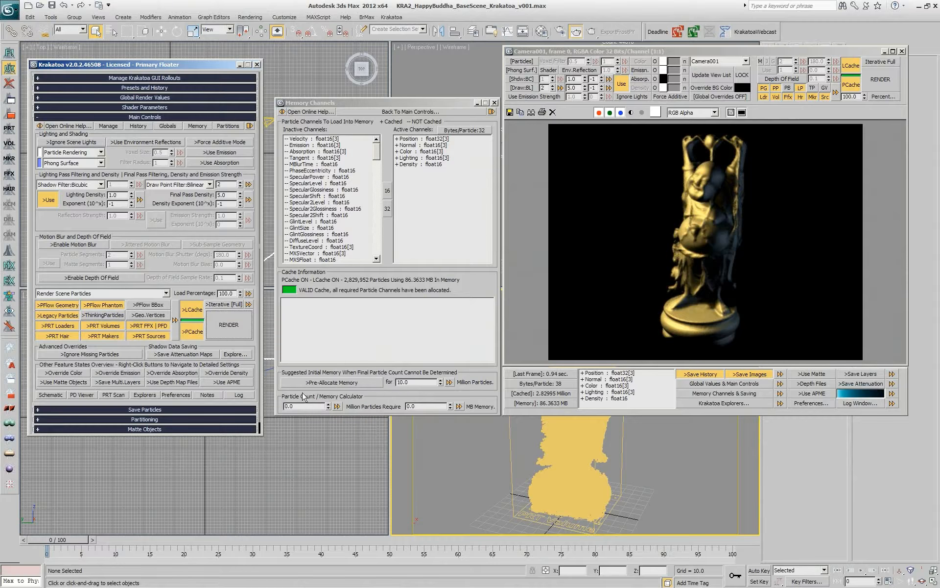
pyautogui.rightClick(229, 324)
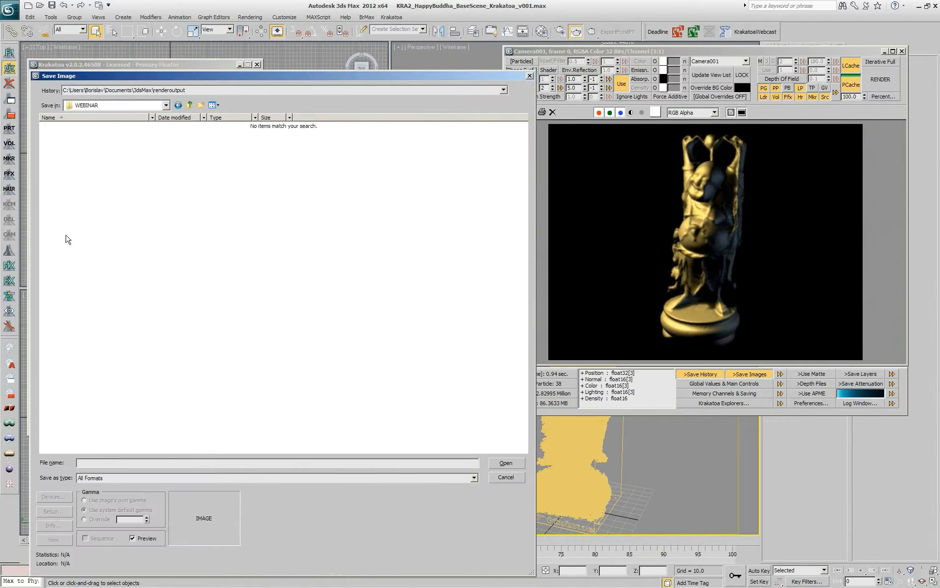
pyautogui.write('B')
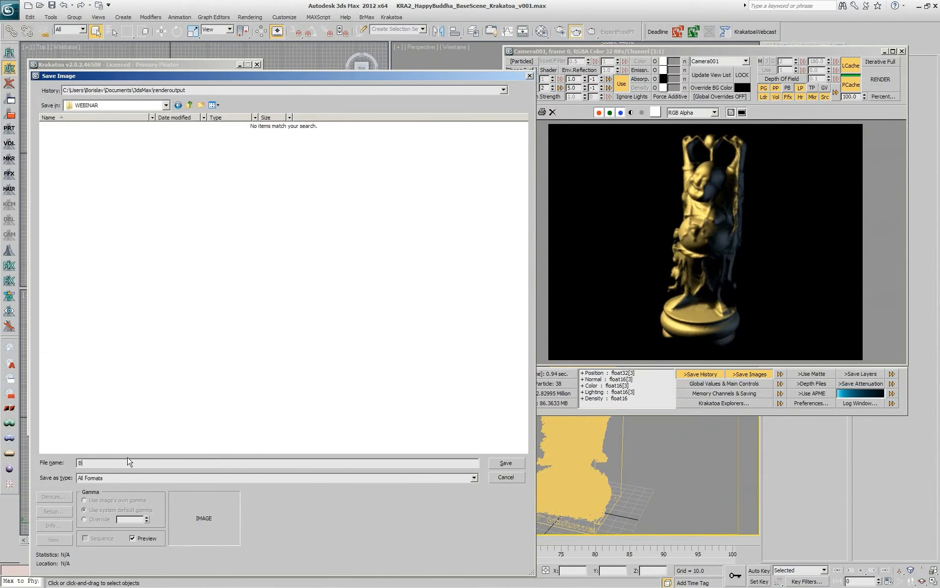
pyautogui.write('Statue')
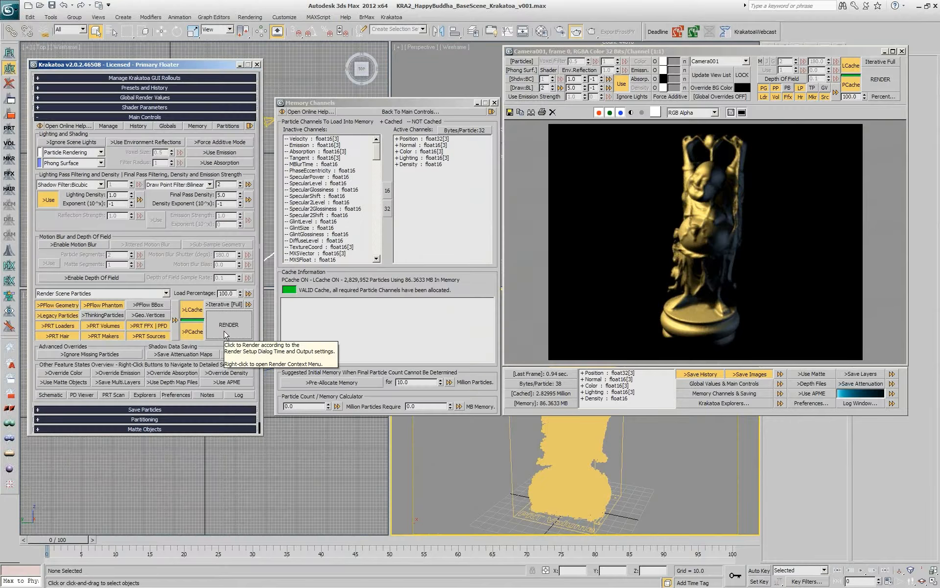
# - Render the active segment to Statue EXR frames, cancelling around frame 37
pyautogui.click(227, 324)
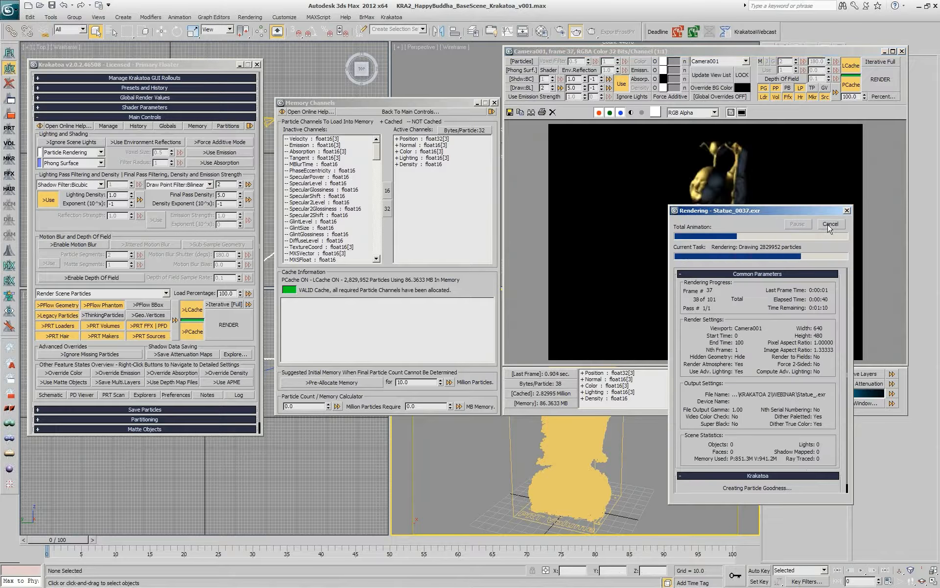
pyautogui.click(830, 223)
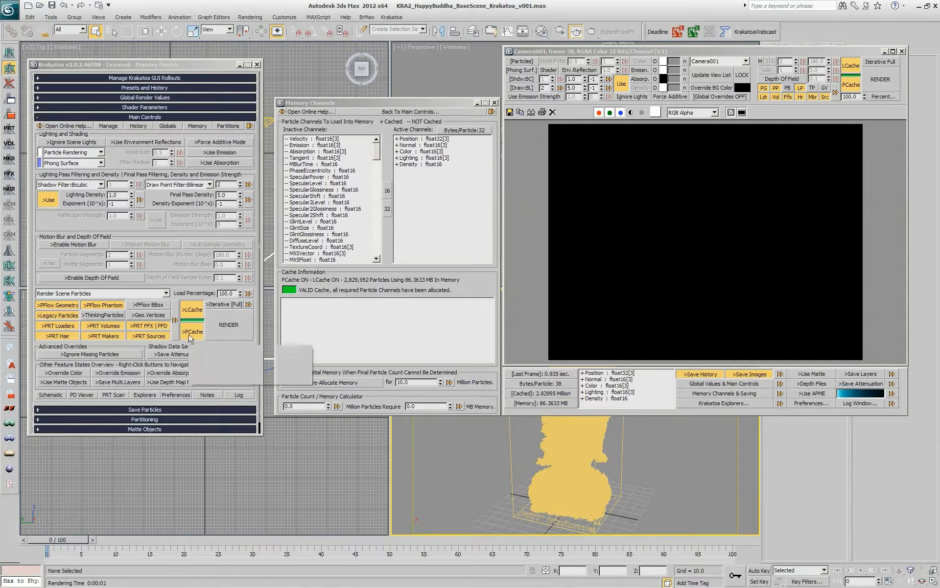
pyautogui.rightClick(191, 331)
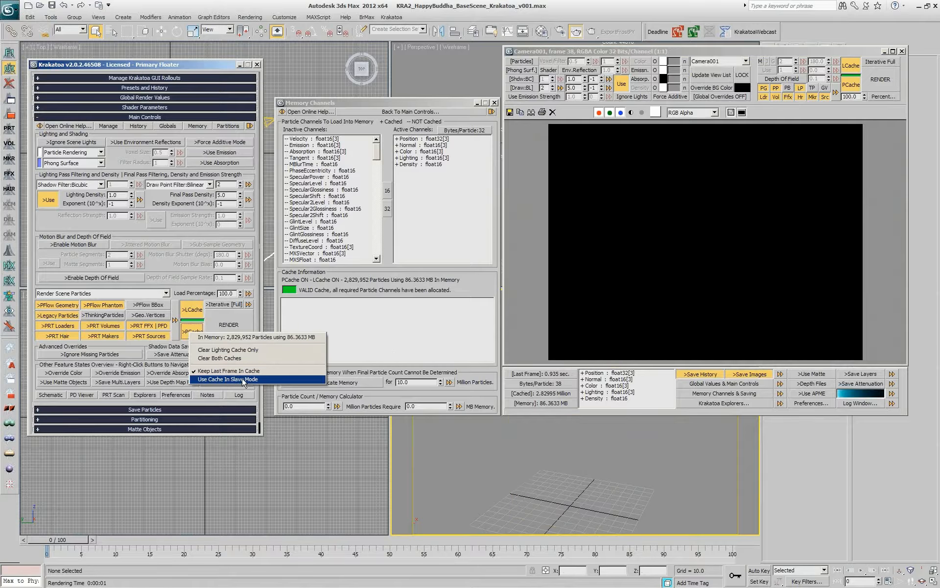
pyautogui.moveTo(200, 382)
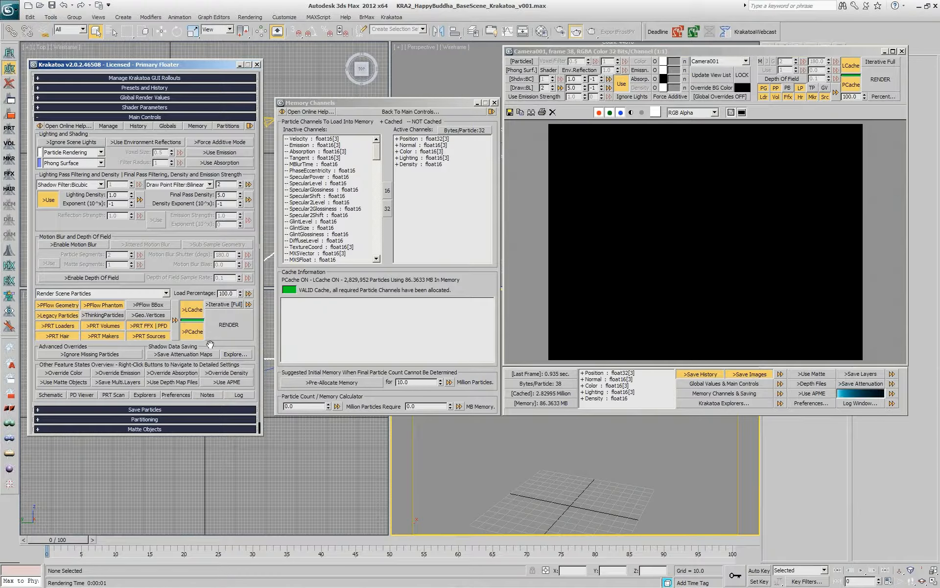
pyautogui.moveTo(211, 340)
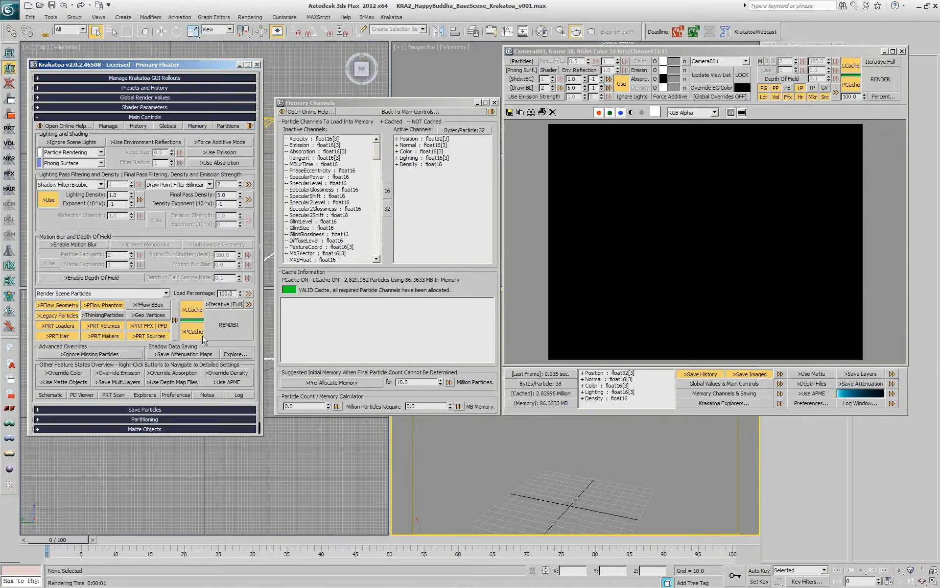
pyautogui.rightClick(192, 331)
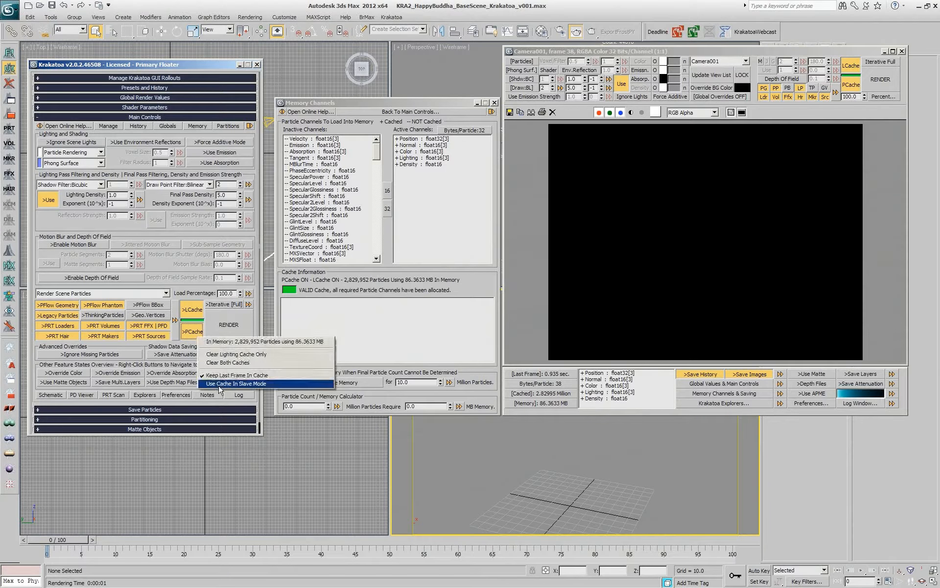
pyautogui.click(236, 383)
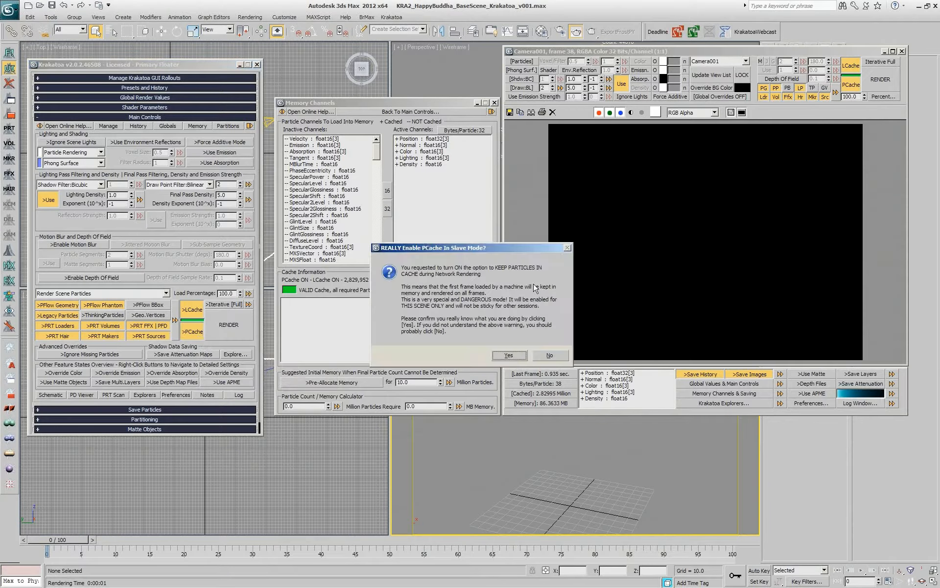
pyautogui.click(509, 355)
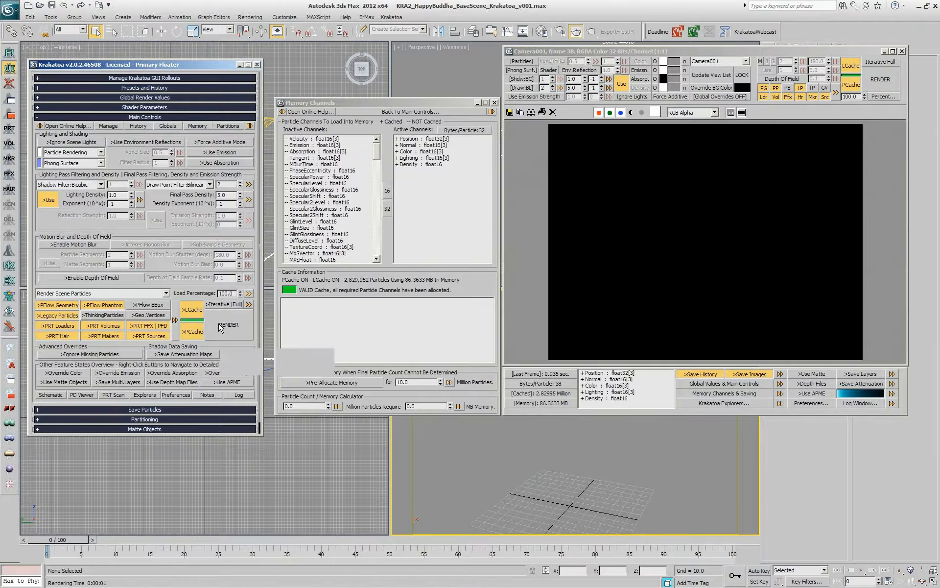
pyautogui.rightClick(229, 324)
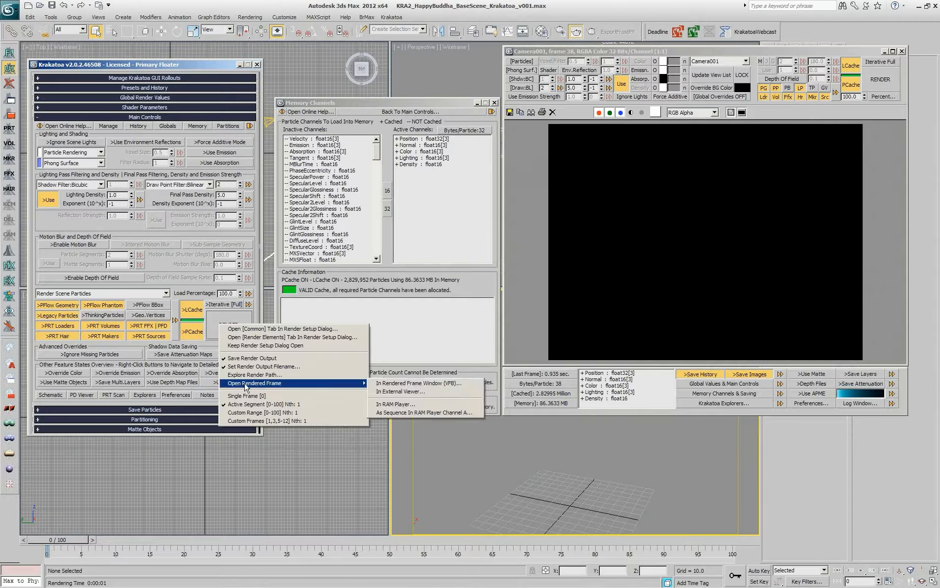
pyautogui.moveTo(264, 366)
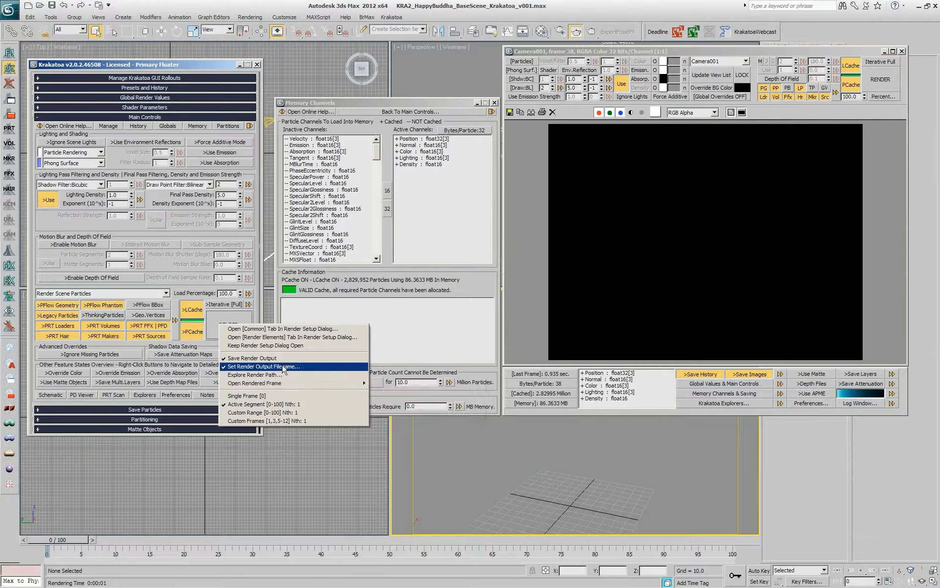
pyautogui.moveTo(267, 375)
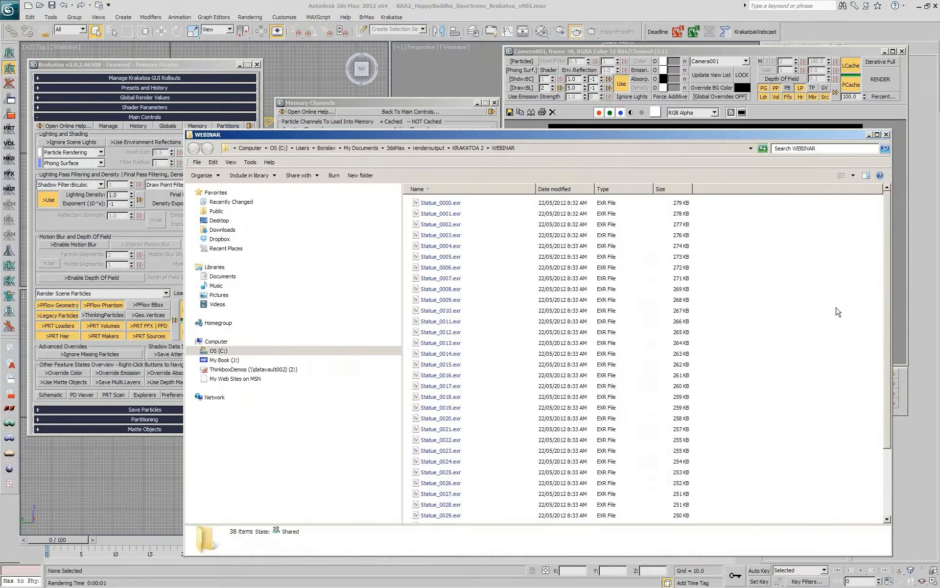
pyautogui.scroll(-3)
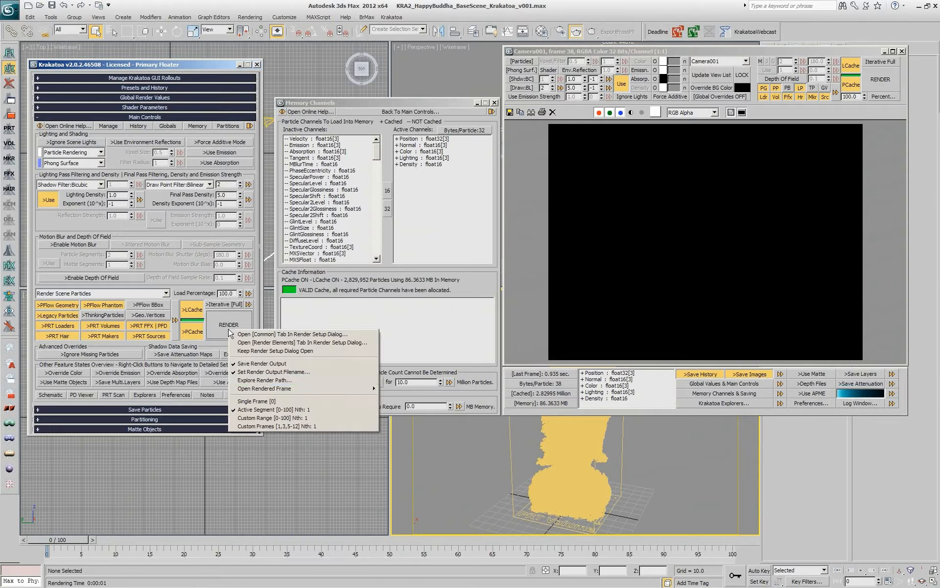
pyautogui.moveTo(264, 388)
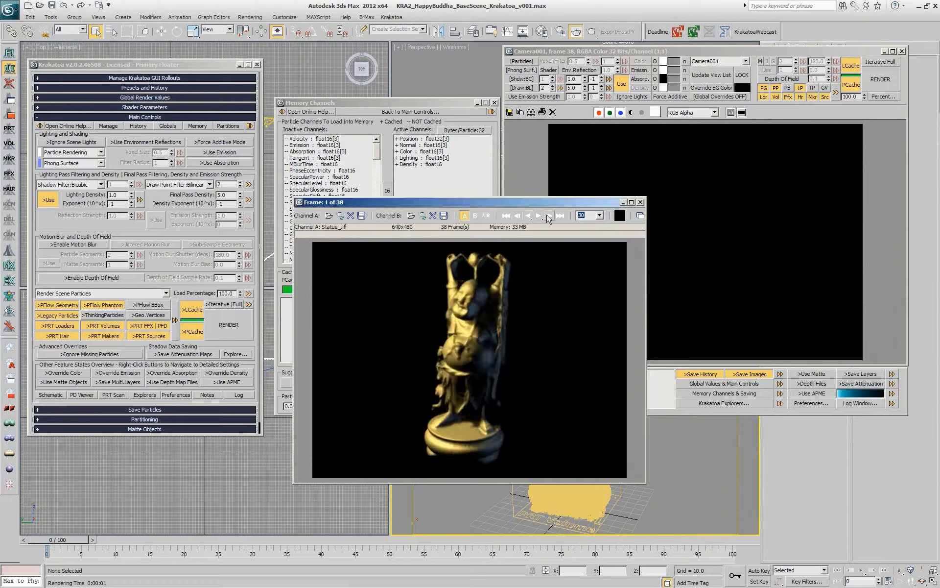
pyautogui.click(538, 215)
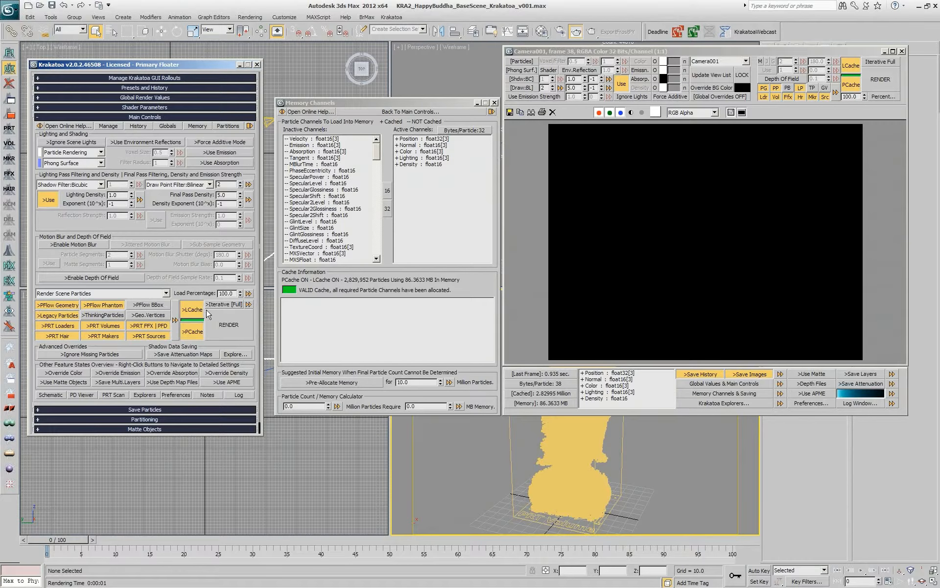
pyautogui.moveTo(225, 306)
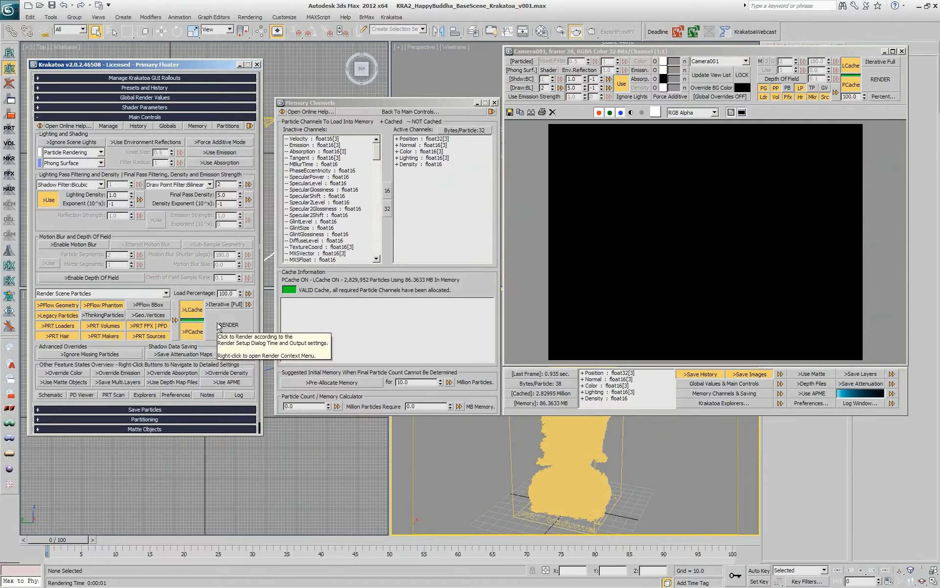
pyautogui.rightClick(228, 325)
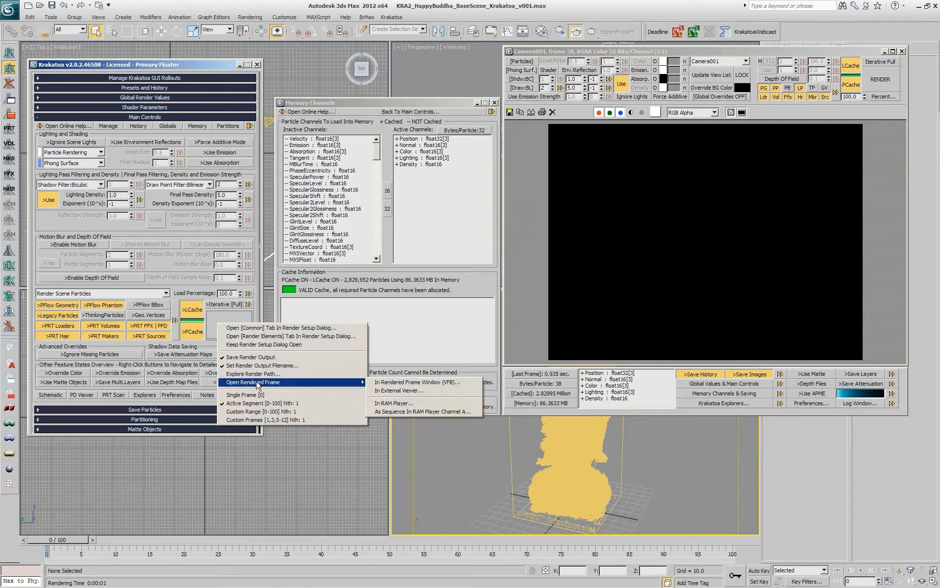
pyautogui.moveTo(263, 366)
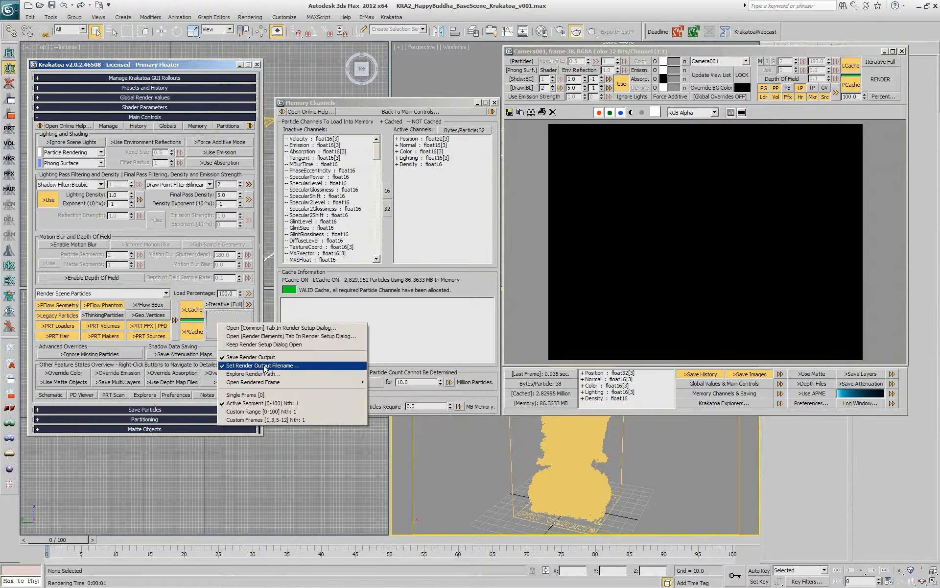
pyautogui.moveTo(253, 382)
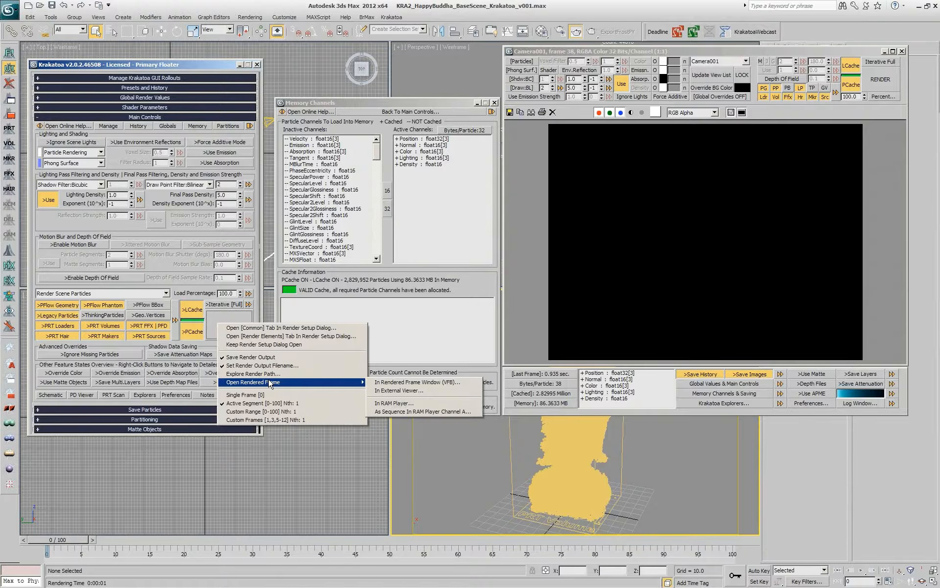
pyautogui.click(417, 382)
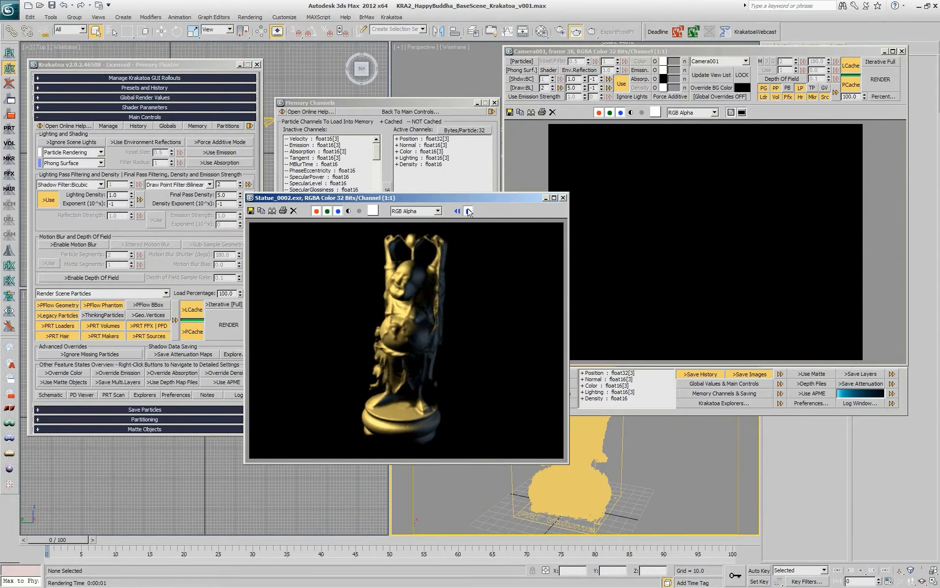
pyautogui.click(467, 211)
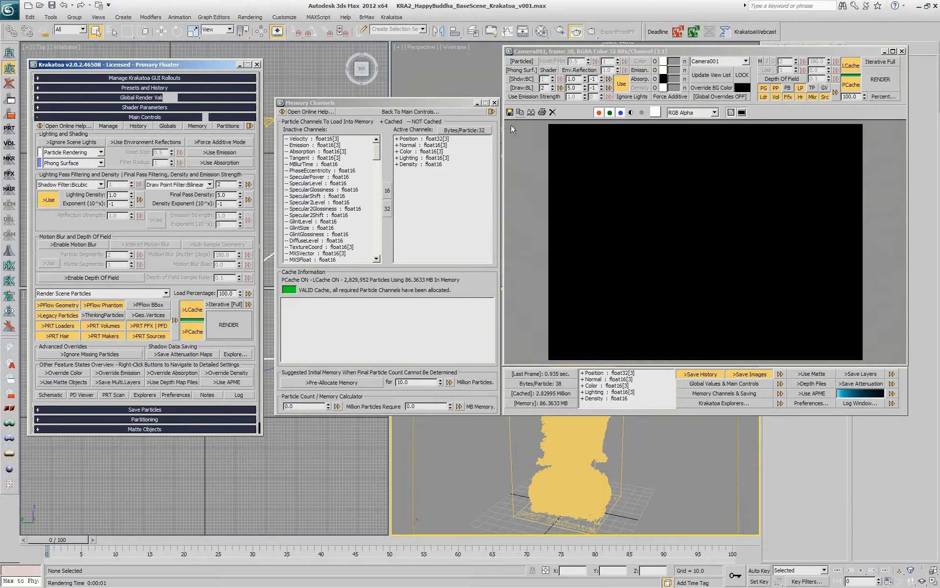
pyautogui.moveTo(485, 302)
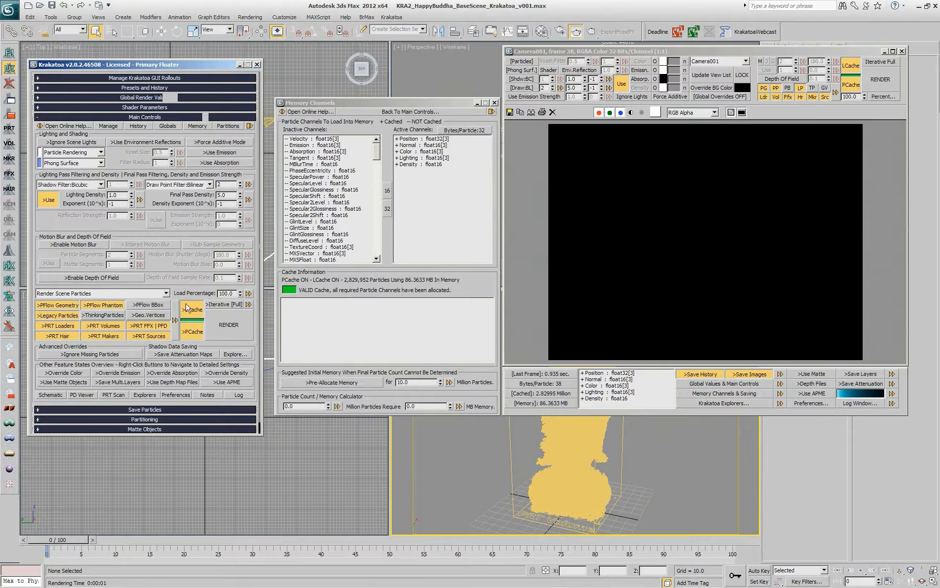
# - Switch the render range to Custom Range 0-104 and toggle Keep Render Setup Dialog Open
pyautogui.rightClick(228, 325)
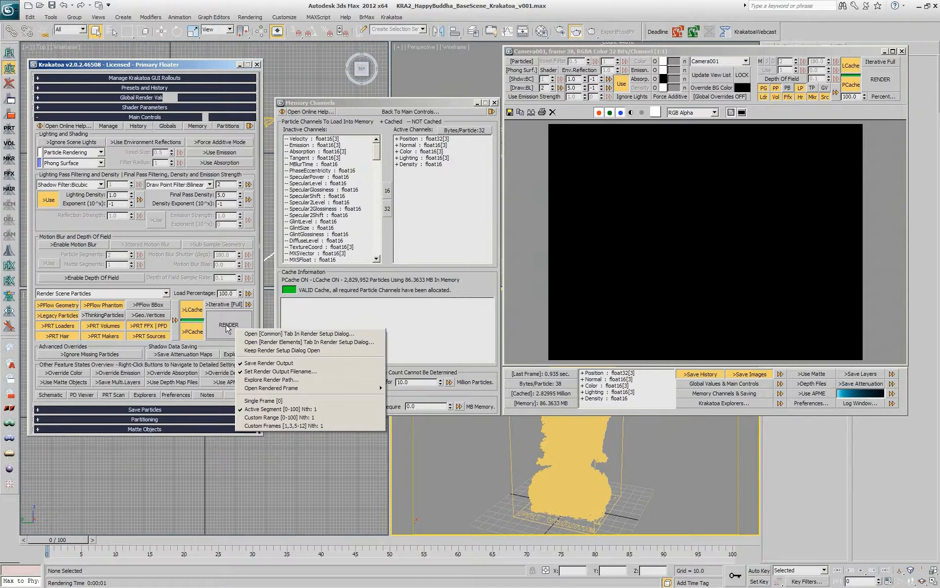
pyautogui.moveTo(271, 417)
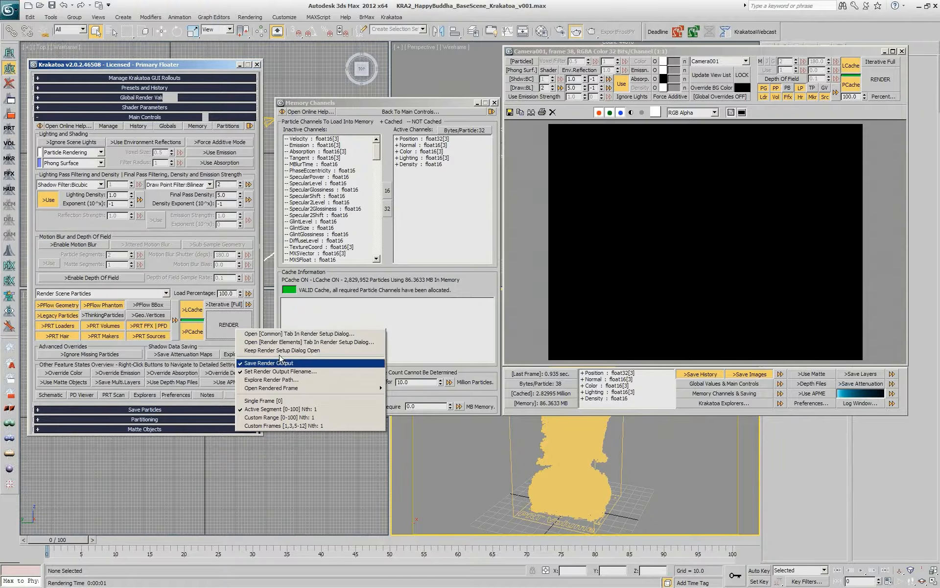
pyautogui.moveTo(297, 333)
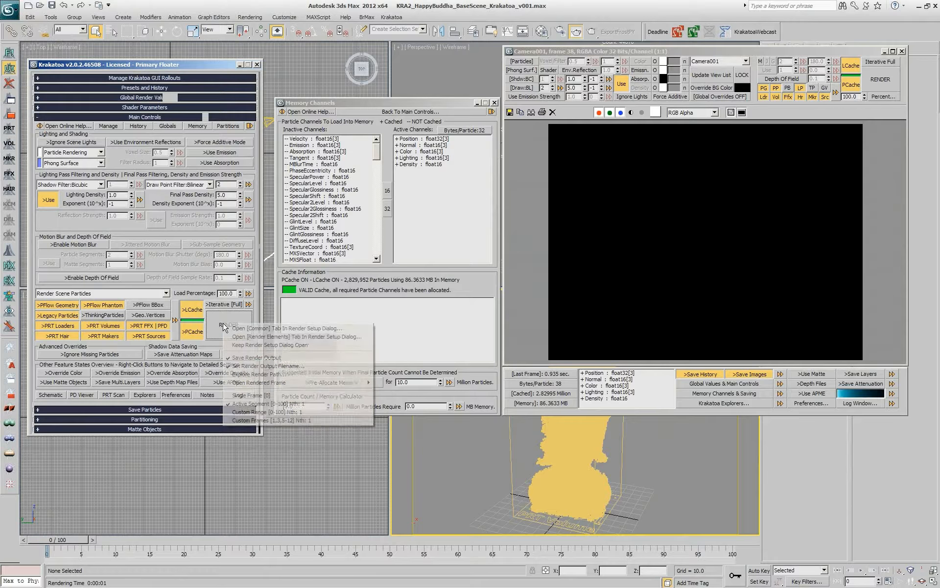
pyautogui.click(259, 344)
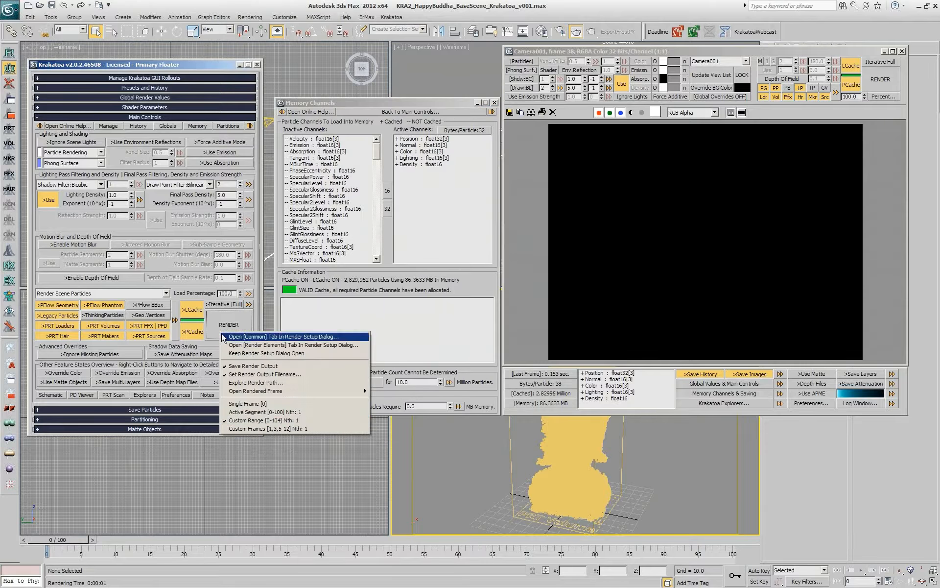
pyautogui.moveTo(296, 420)
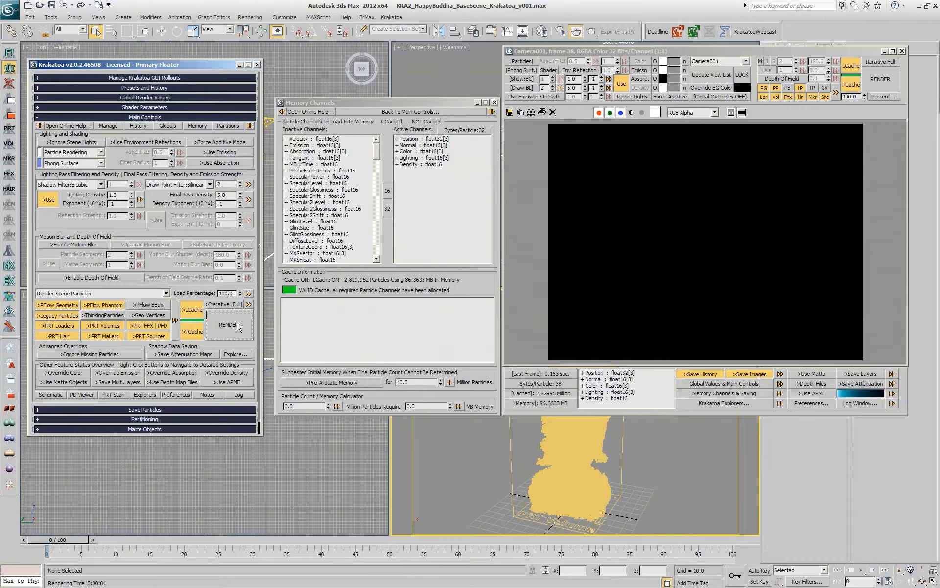
pyautogui.rightClick(229, 325)
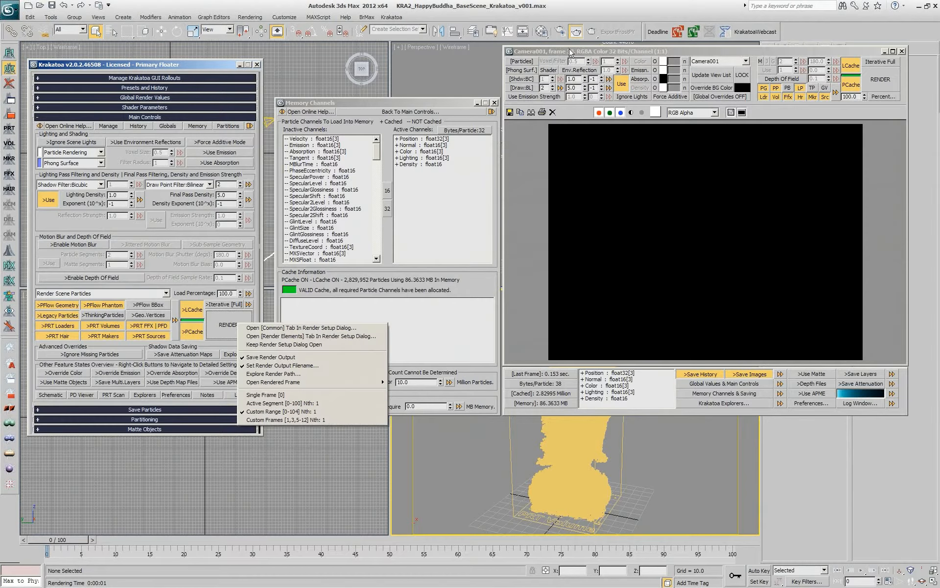
pyautogui.click(203, 230)
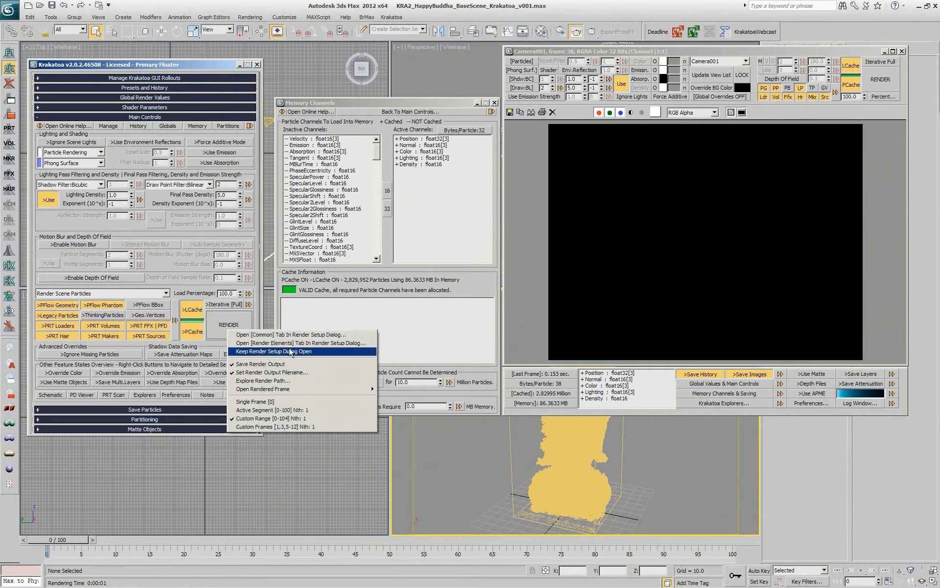
pyautogui.click(273, 351)
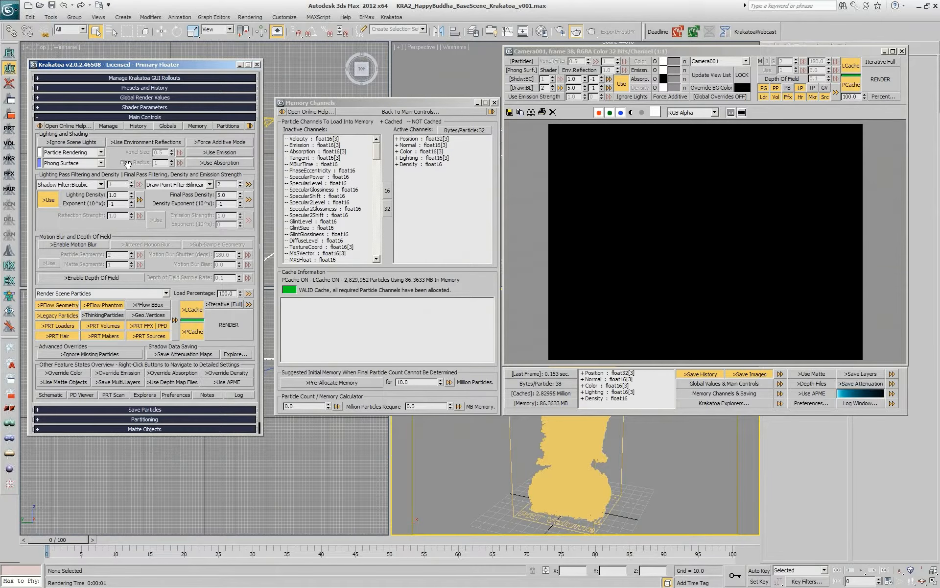
pyautogui.moveTo(208, 304)
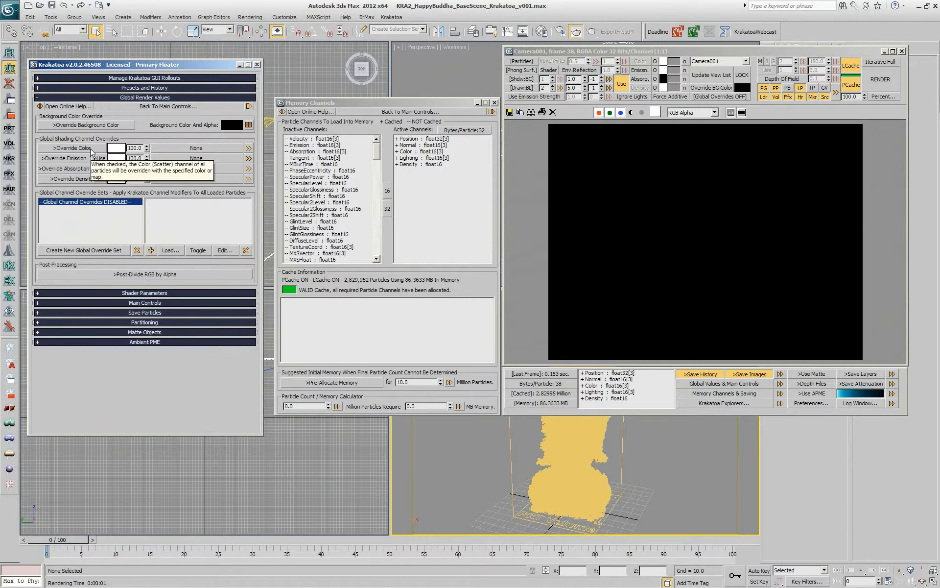
# - Enable Override Color with pure red (255,0,0) and re-expand Main Controls
pyautogui.click(64, 148)
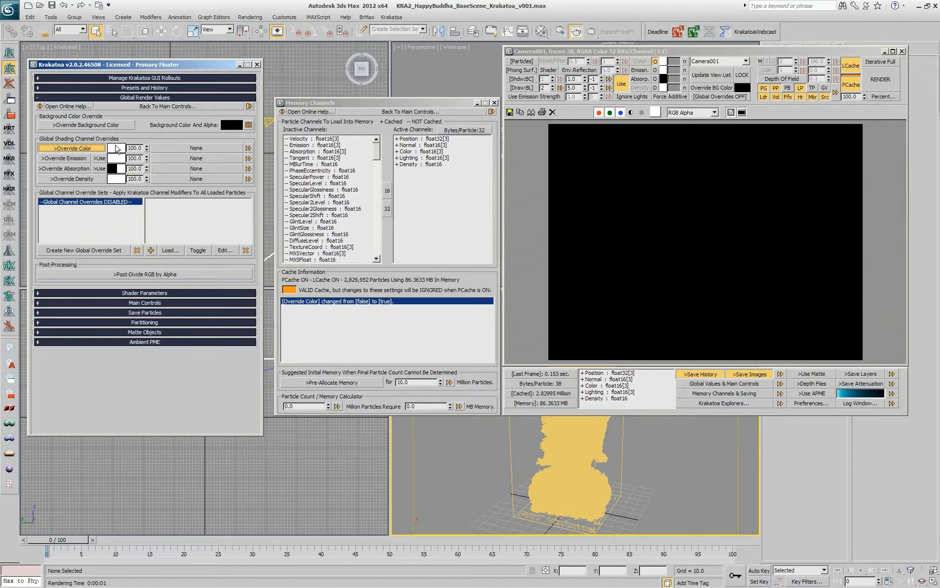
pyautogui.click(114, 148)
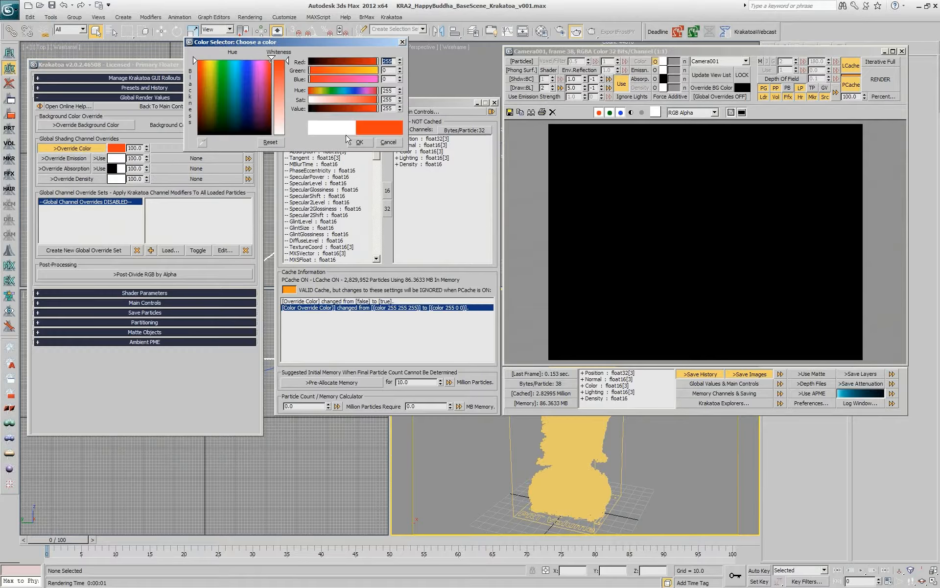
pyautogui.click(359, 142)
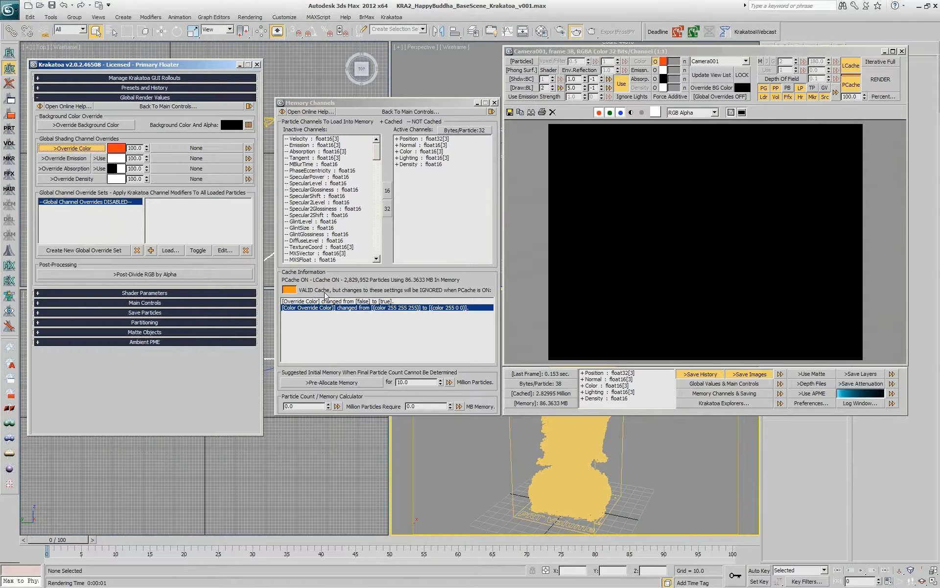
pyautogui.moveTo(296, 334)
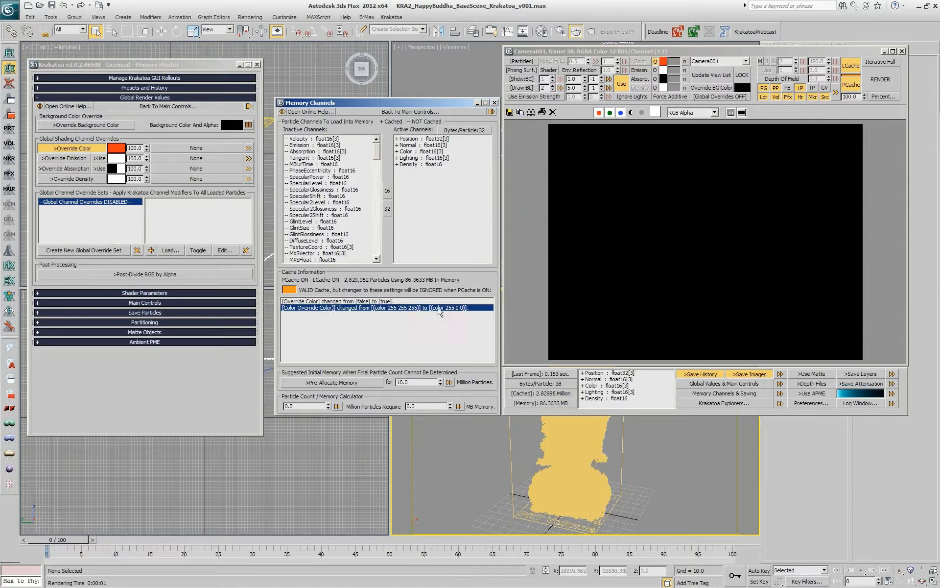
pyautogui.moveTo(426, 324)
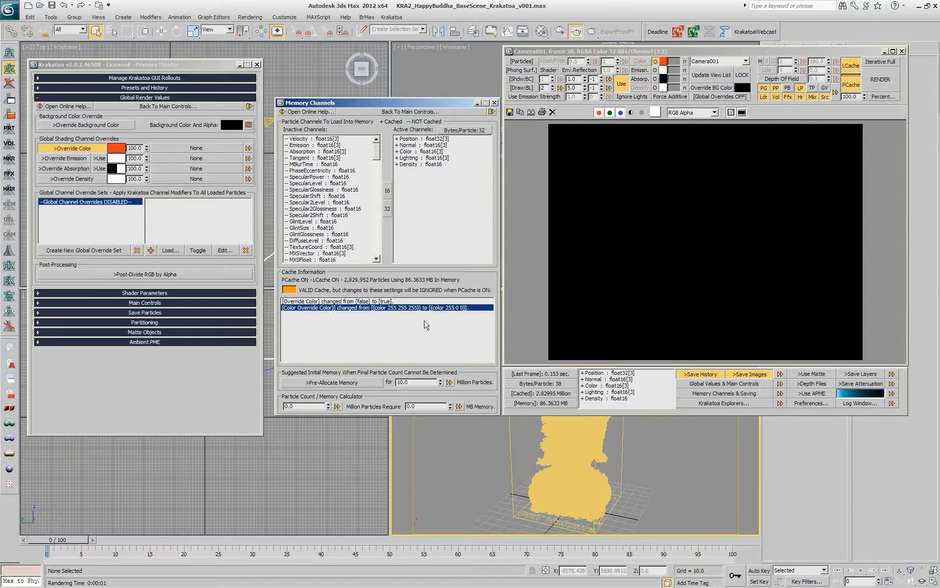
pyautogui.moveTo(197, 303)
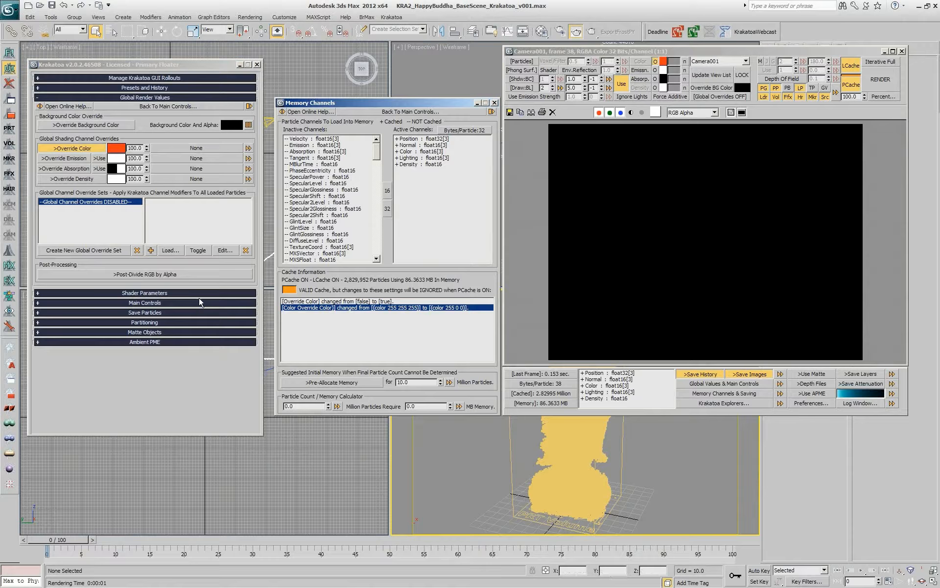
pyautogui.click(144, 97)
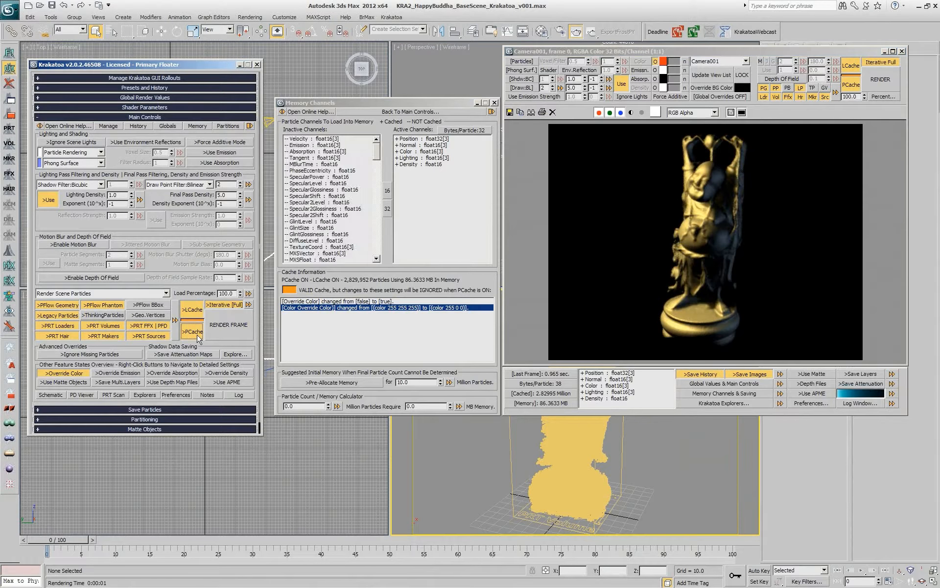
# - Disable the particle cache, re-render the red Buddha, then re-enable the particle and lighting caches
pyautogui.click(191, 332)
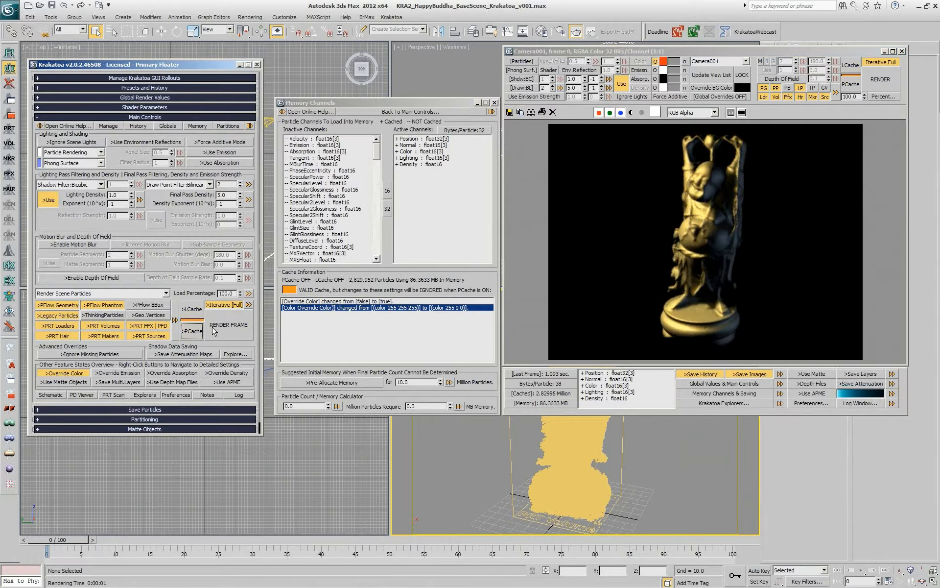
pyautogui.click(229, 325)
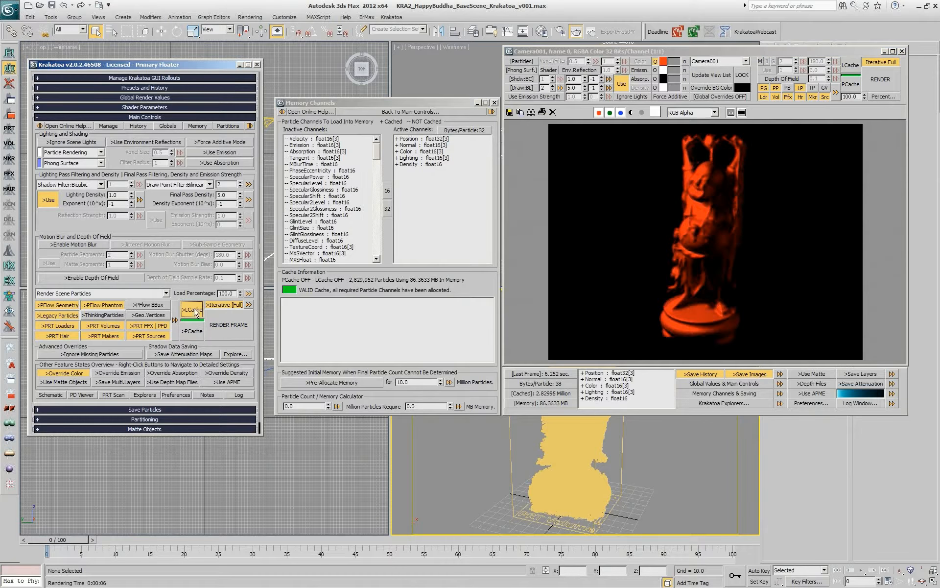
pyautogui.click(192, 310)
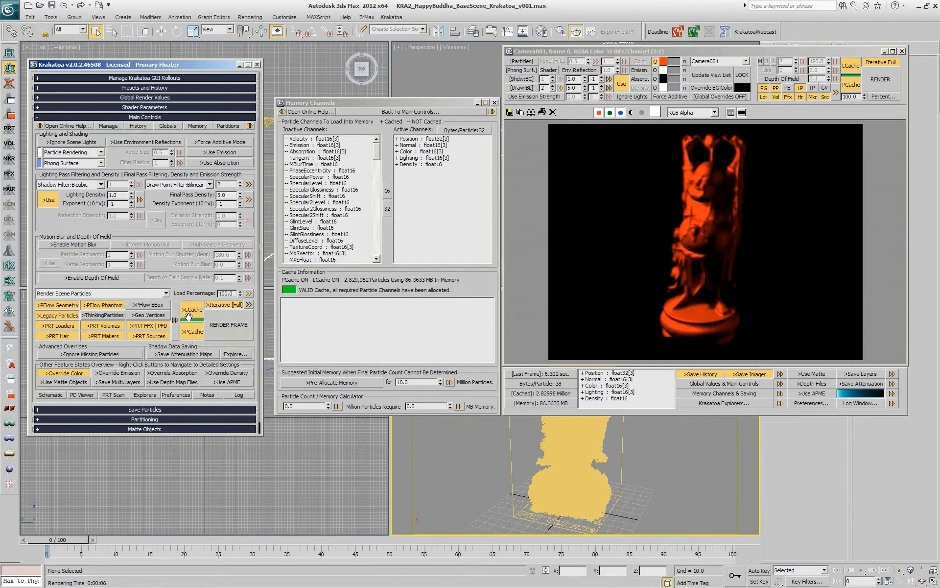
pyautogui.moveTo(190, 315)
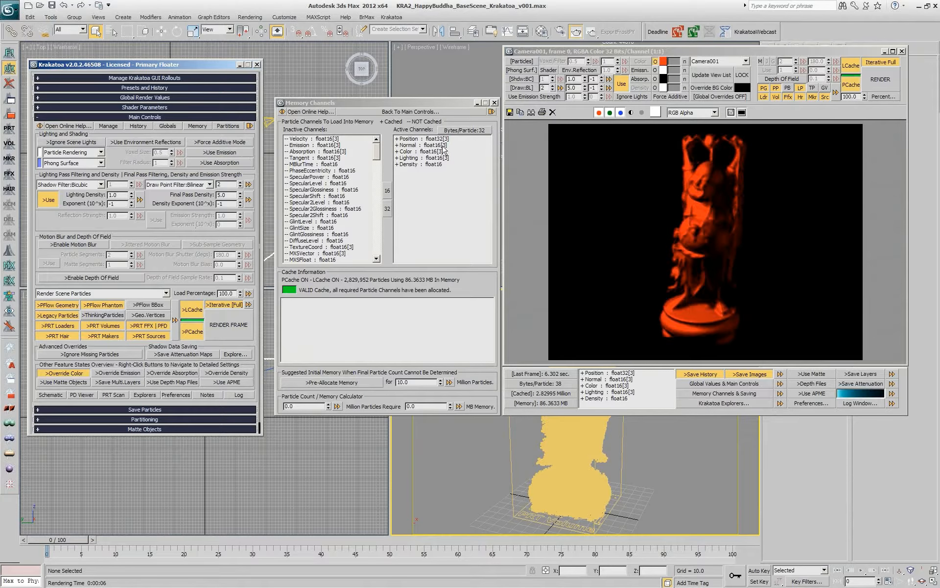
pyautogui.moveTo(158, 145)
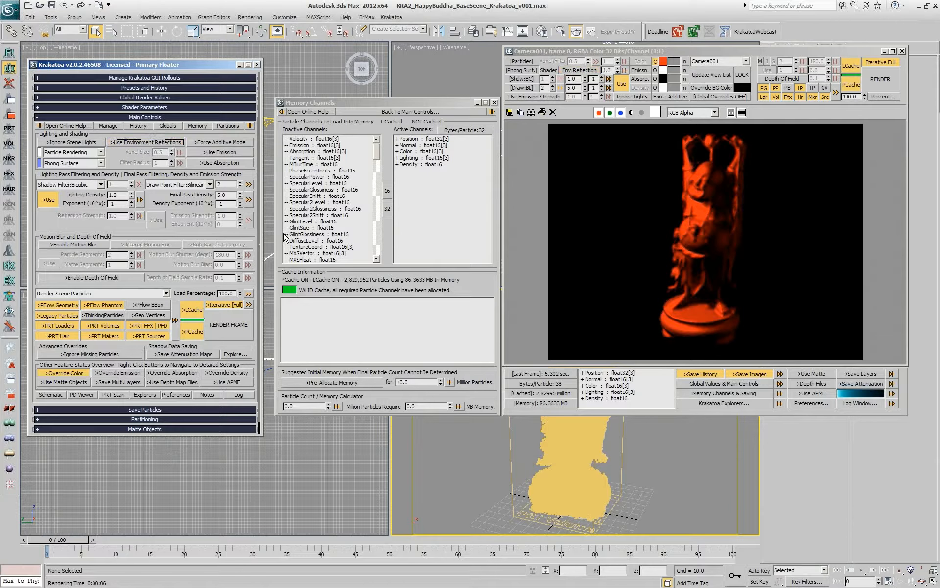
pyautogui.click(73, 244)
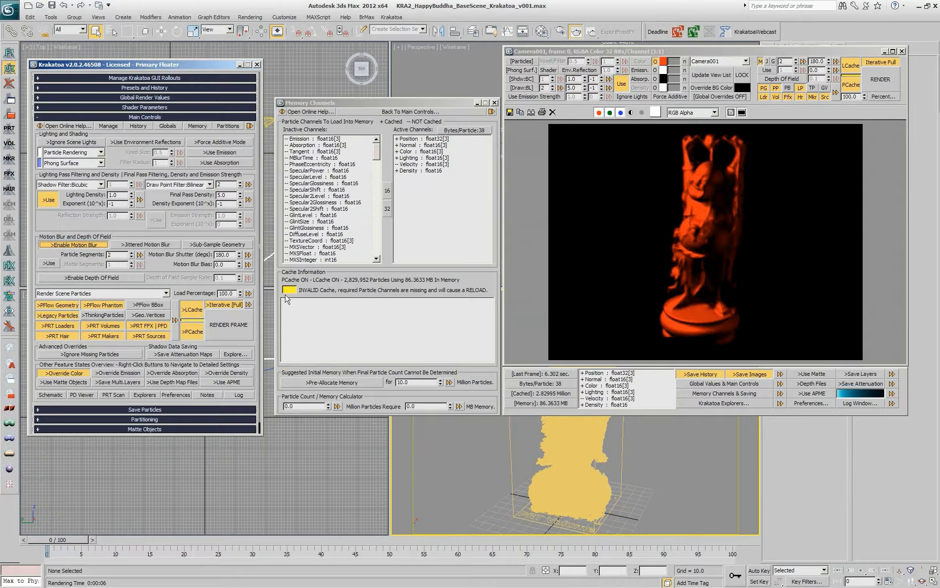
pyautogui.moveTo(386, 296)
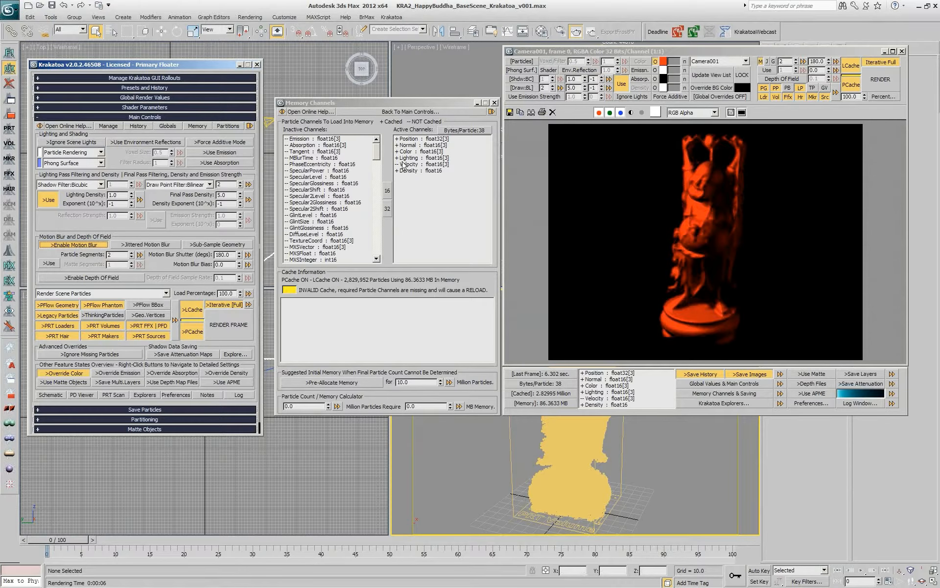
pyautogui.moveTo(208, 336)
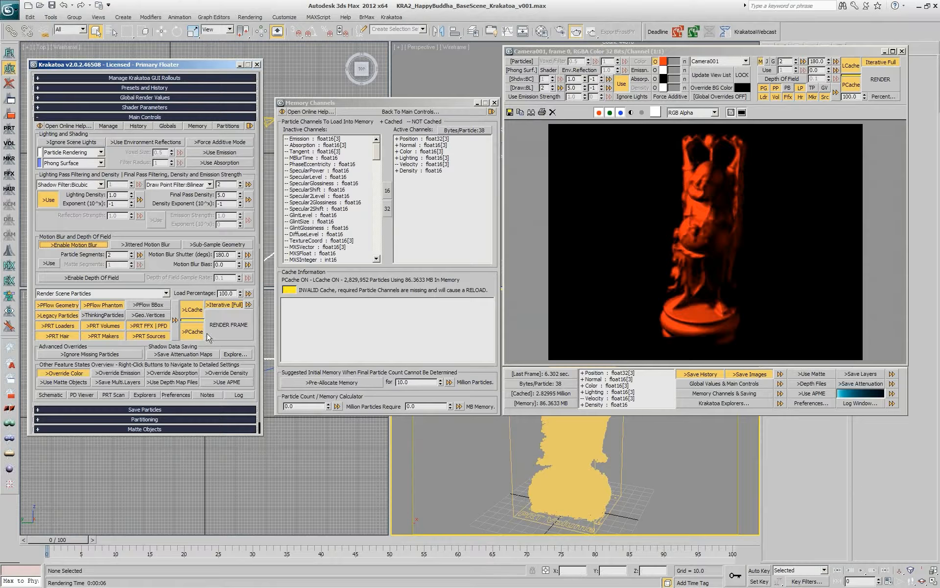
pyautogui.moveTo(219, 333)
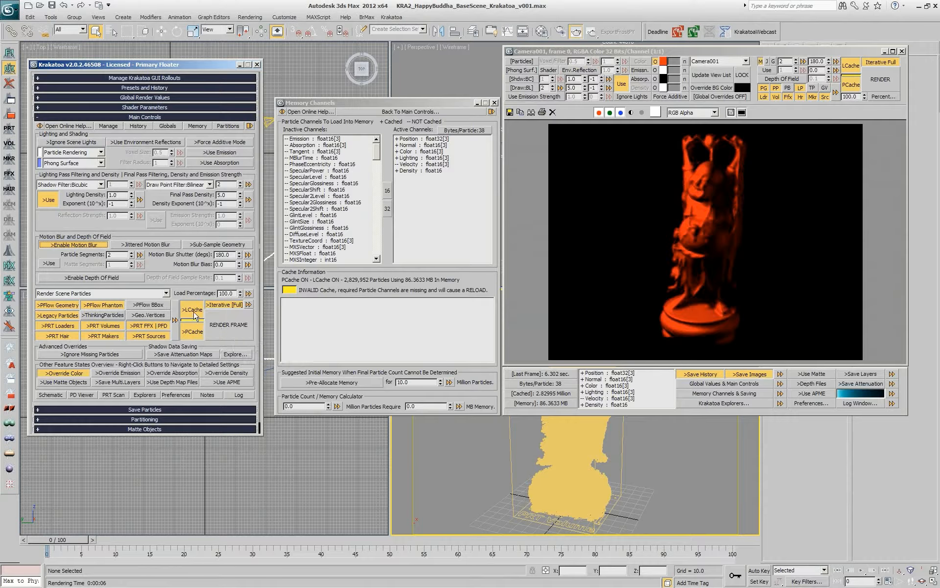
pyautogui.moveTo(228, 324)
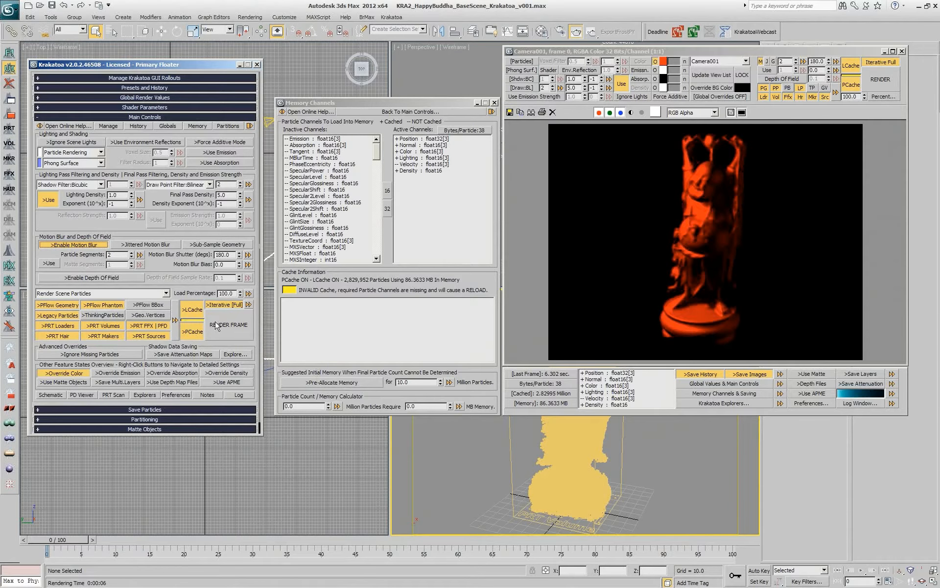
pyautogui.moveTo(215, 326)
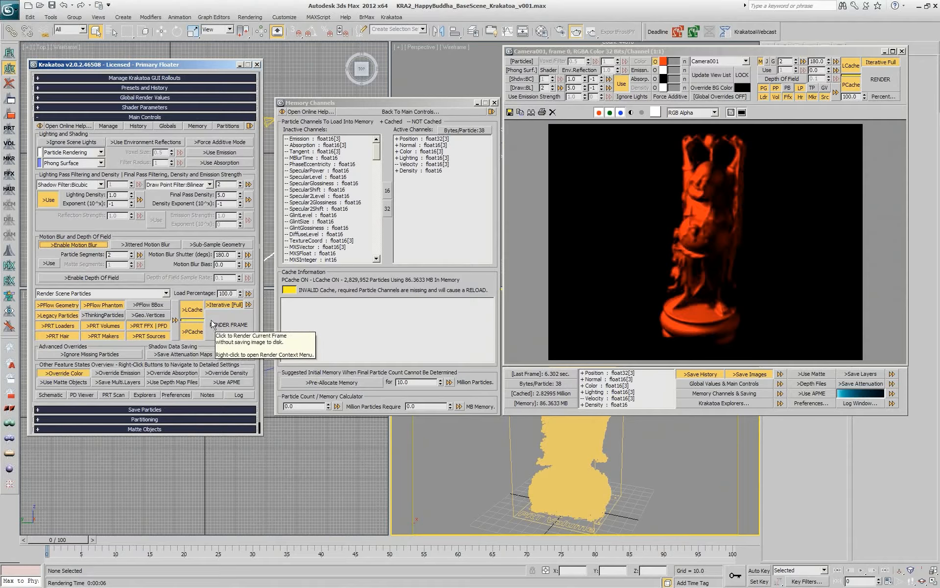
pyautogui.rightClick(229, 325)
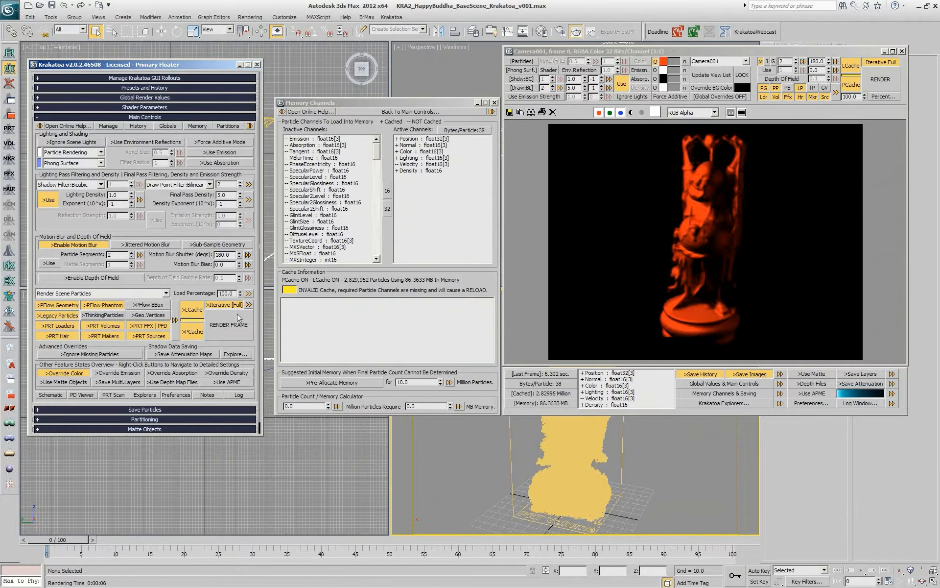
pyautogui.moveTo(228, 325)
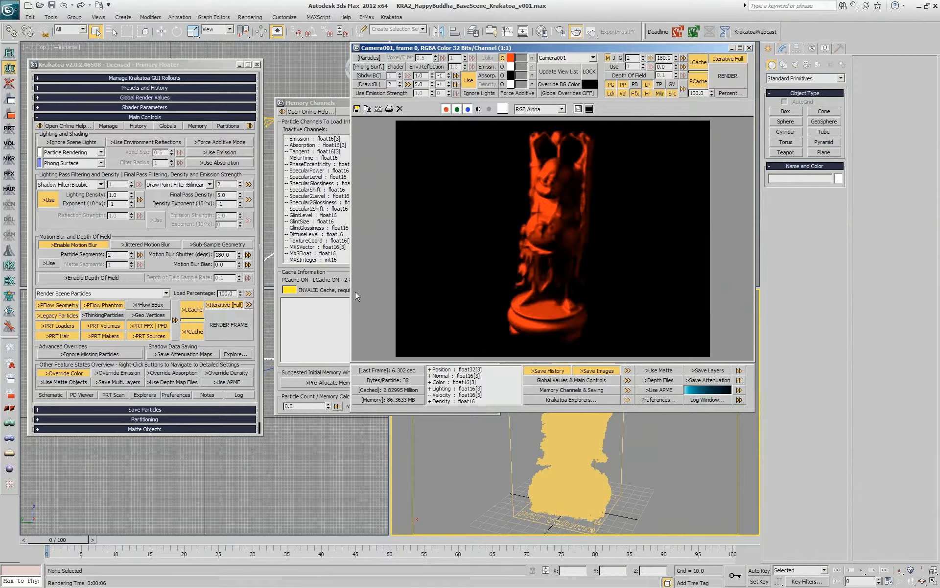
pyautogui.moveTo(546, 295)
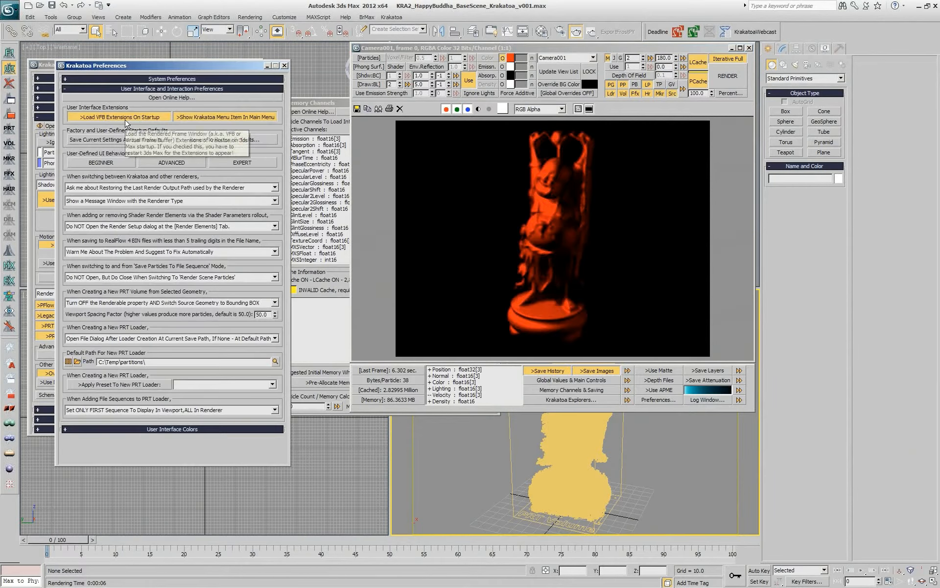
pyautogui.moveTo(285, 65)
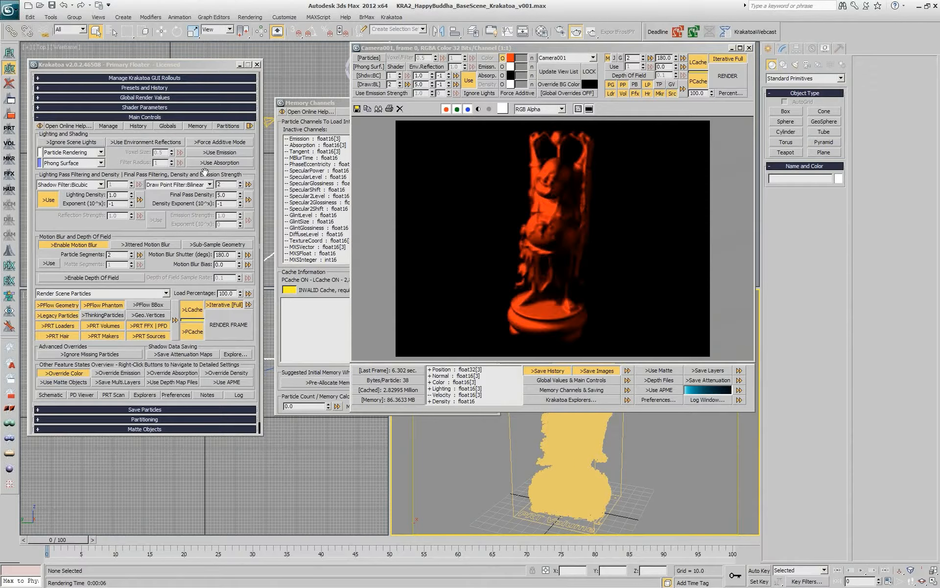
pyautogui.moveTo(697, 84)
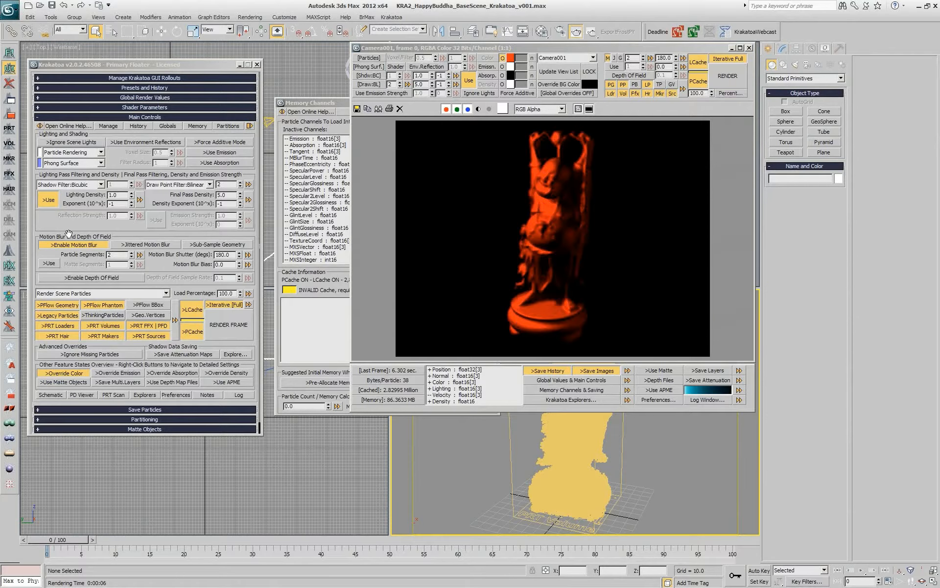
# - Disable Enable Motion Blur in Krakatoa Main Controls so the cache turns valid
pyautogui.click(191, 309)
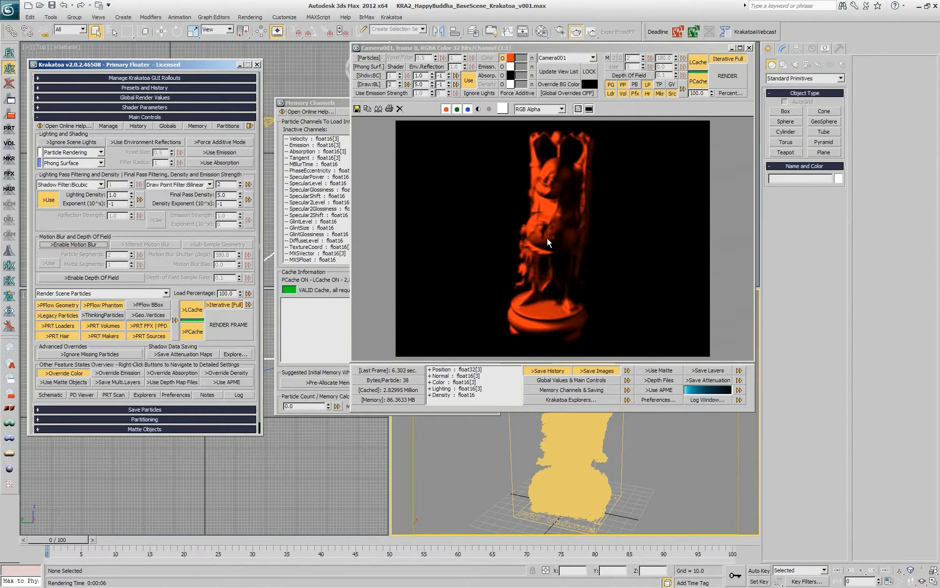
pyautogui.moveTo(557, 293)
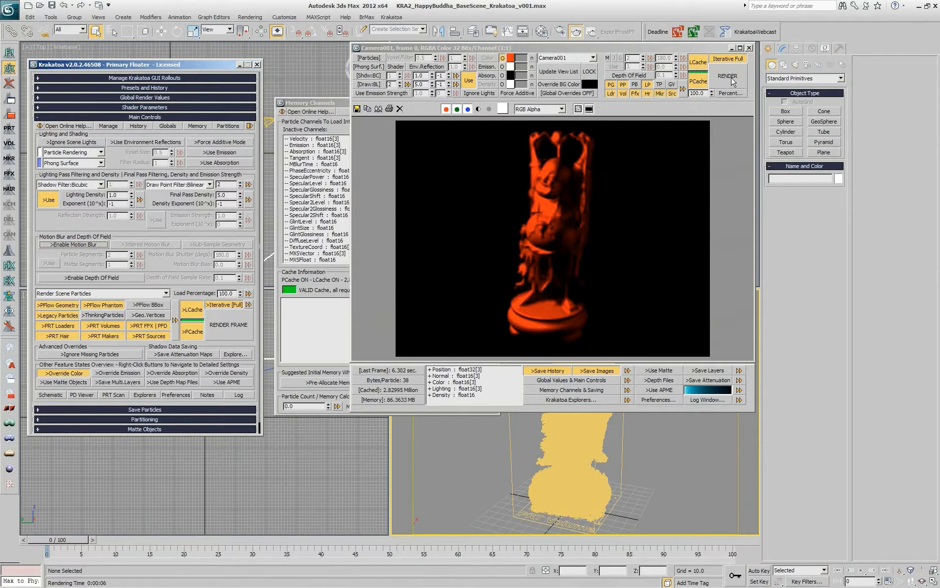
pyautogui.moveTo(728, 82)
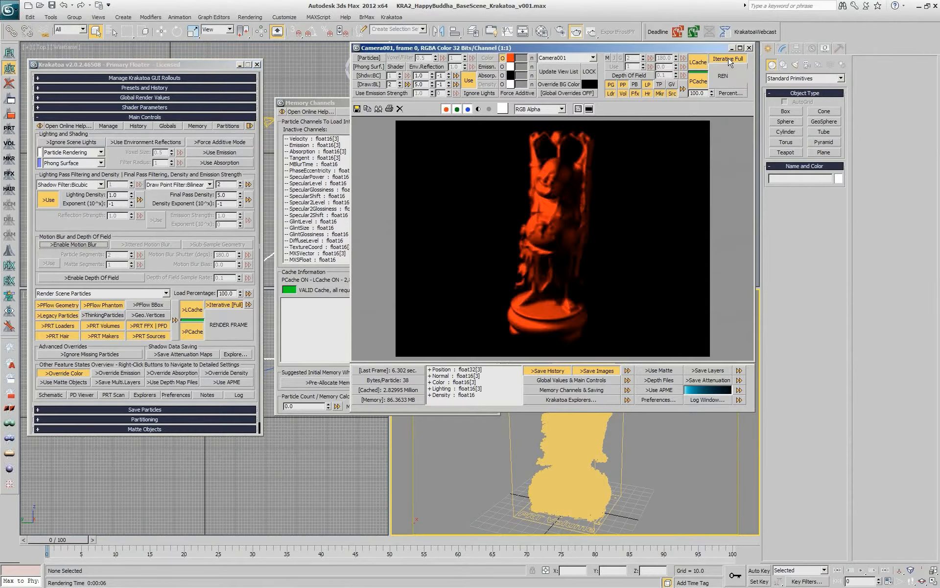
# - Enable interactive updates with a 5-second threshold and render the frame
pyautogui.click(728, 58)
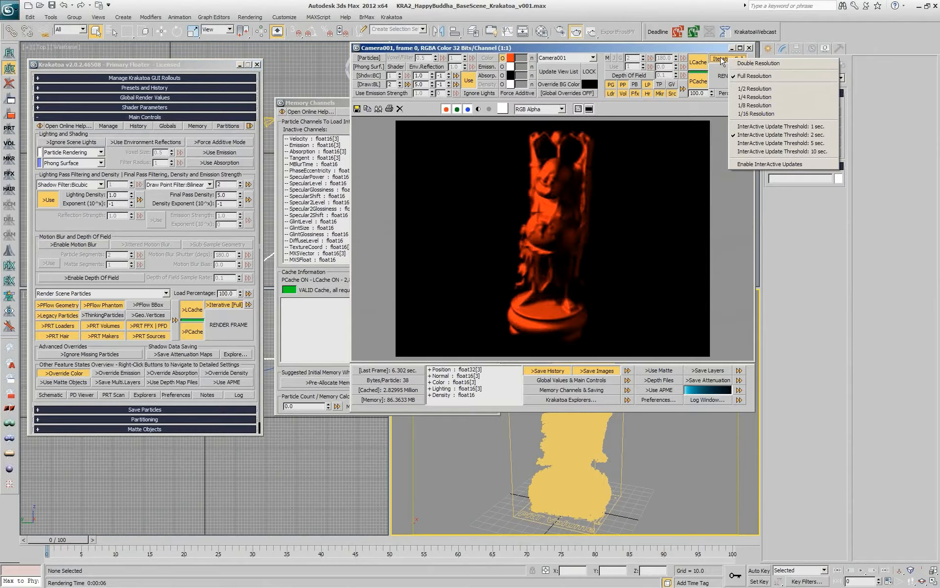
pyautogui.moveTo(790, 134)
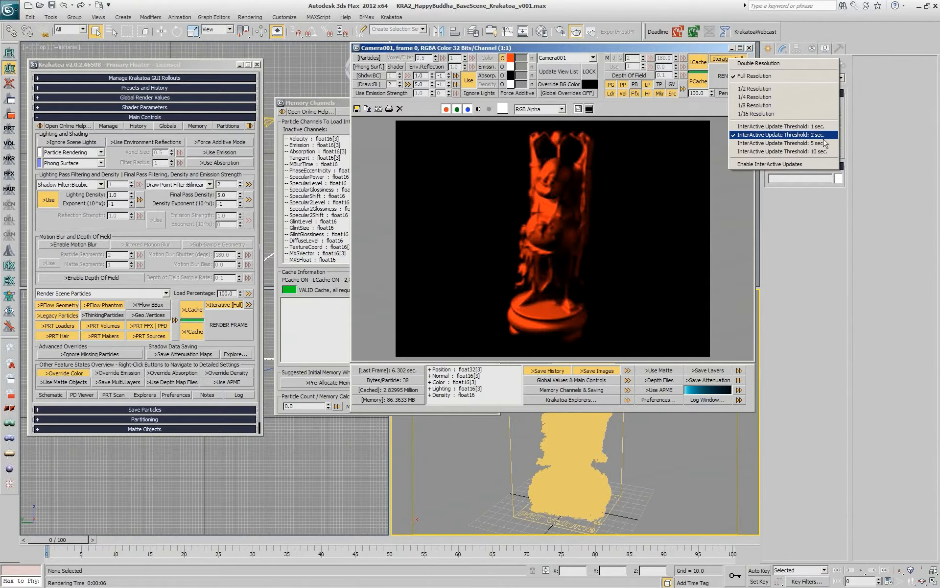
pyautogui.moveTo(831, 140)
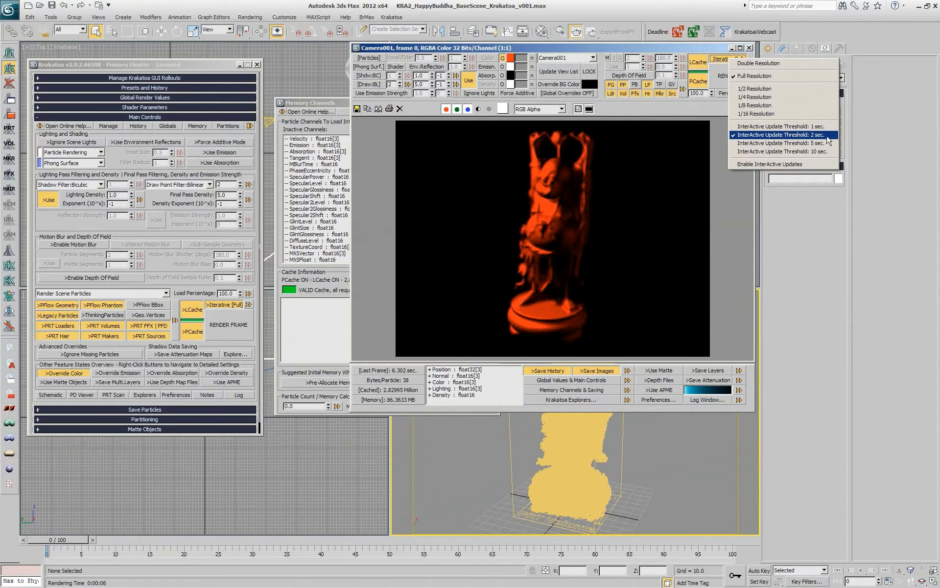
pyautogui.click(753, 76)
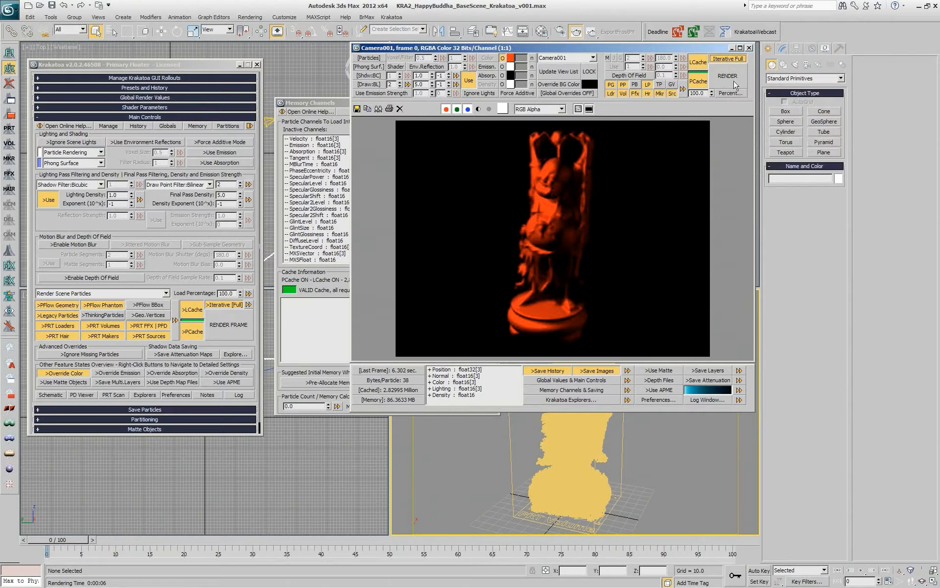
pyautogui.click(725, 59)
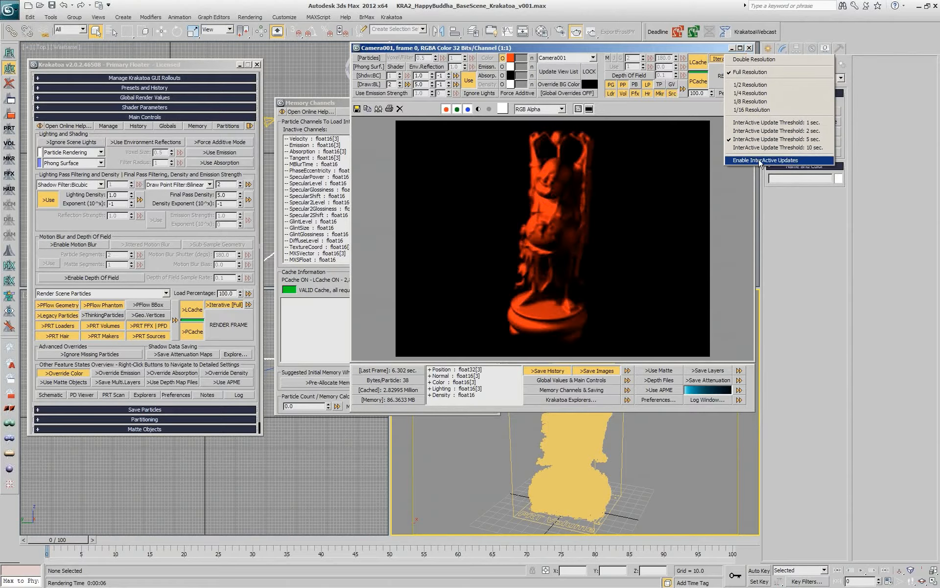
pyautogui.click(765, 160)
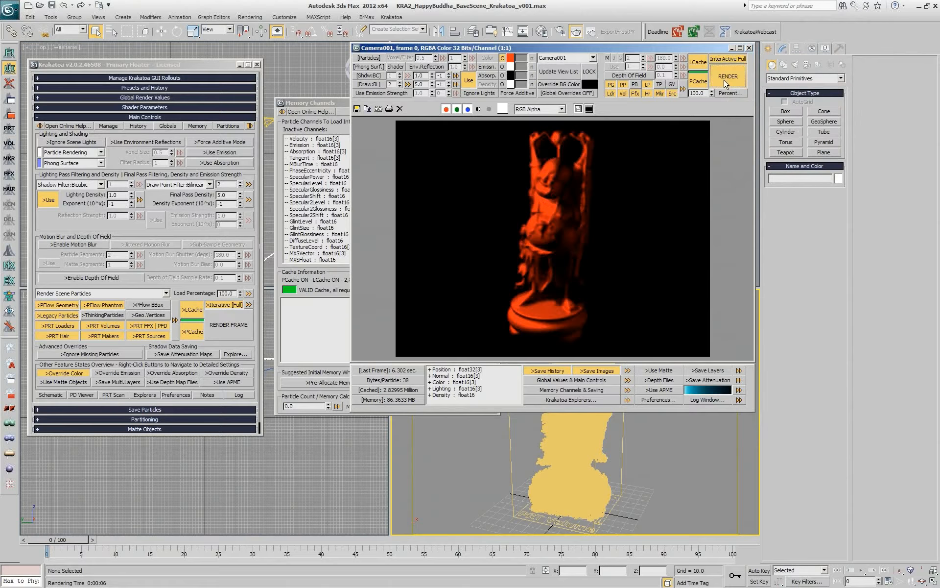
pyautogui.click(727, 76)
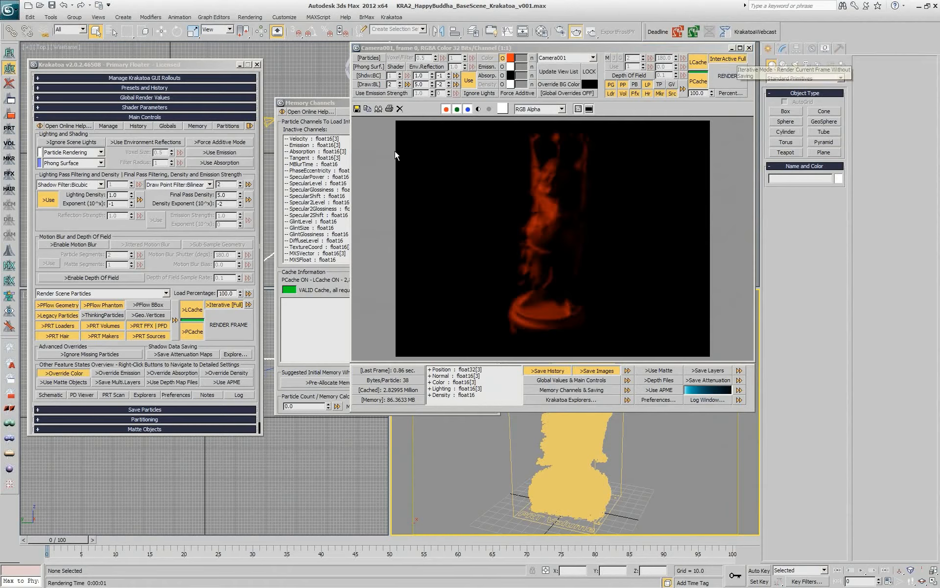
pyautogui.moveTo(438, 340)
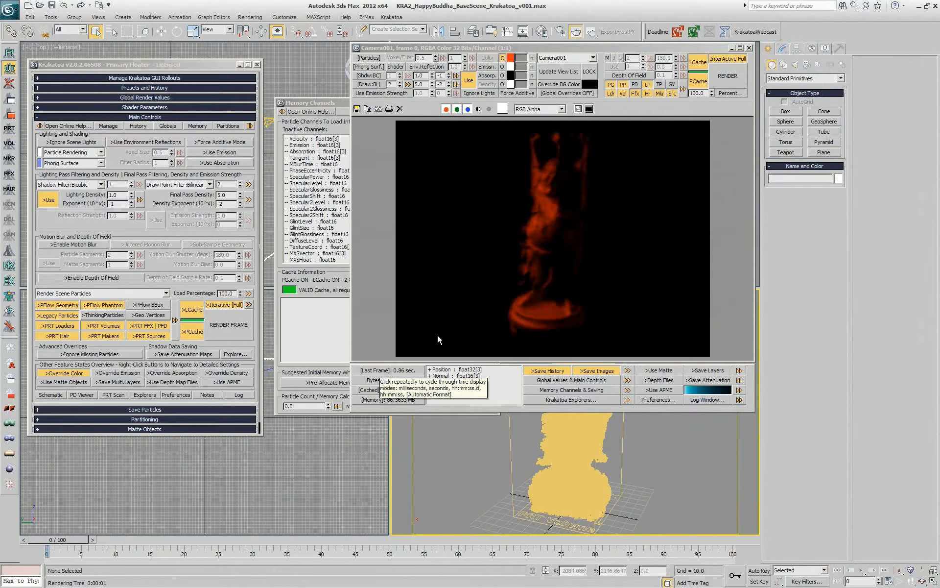
# - Set the Override BG Color to blue and confirm it
pyautogui.click(727, 59)
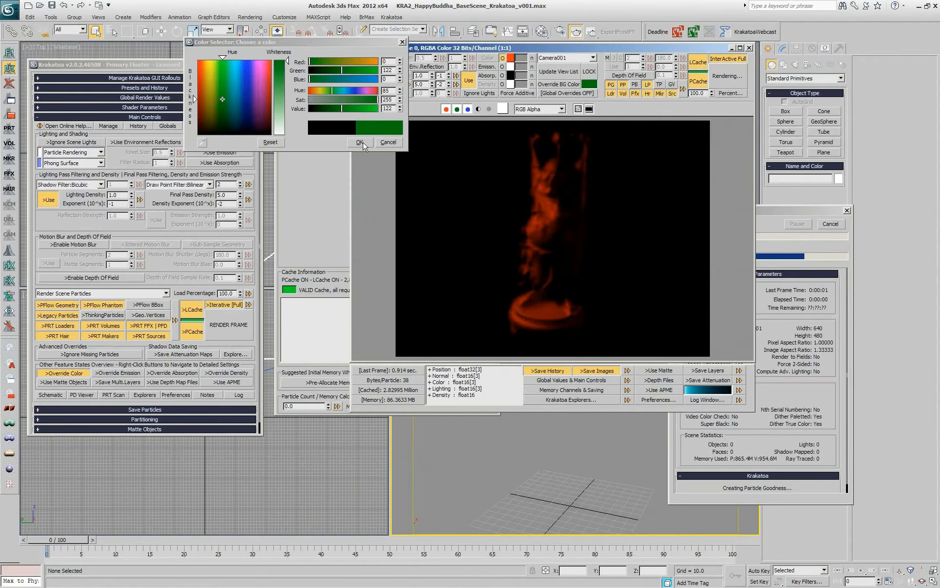
pyautogui.click(359, 142)
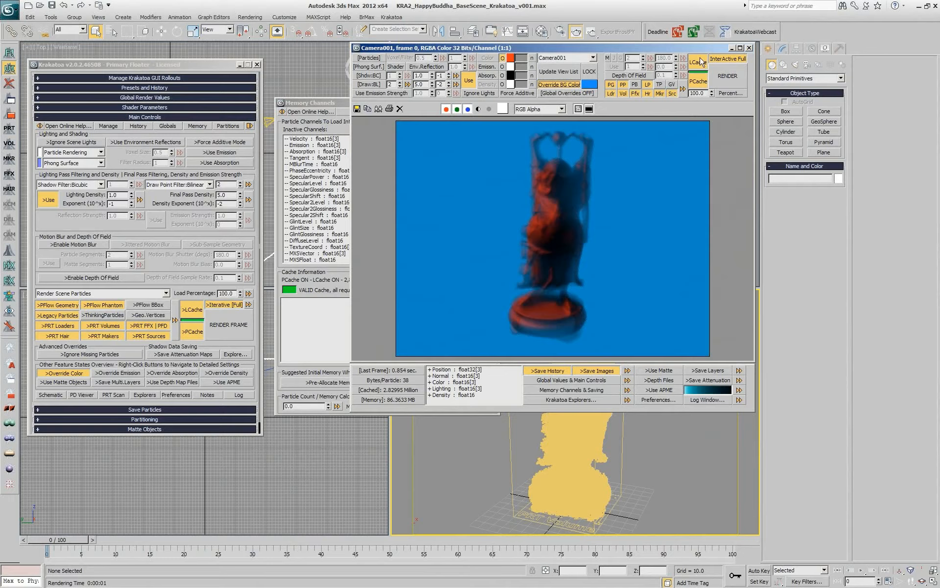
pyautogui.moveTo(629, 170)
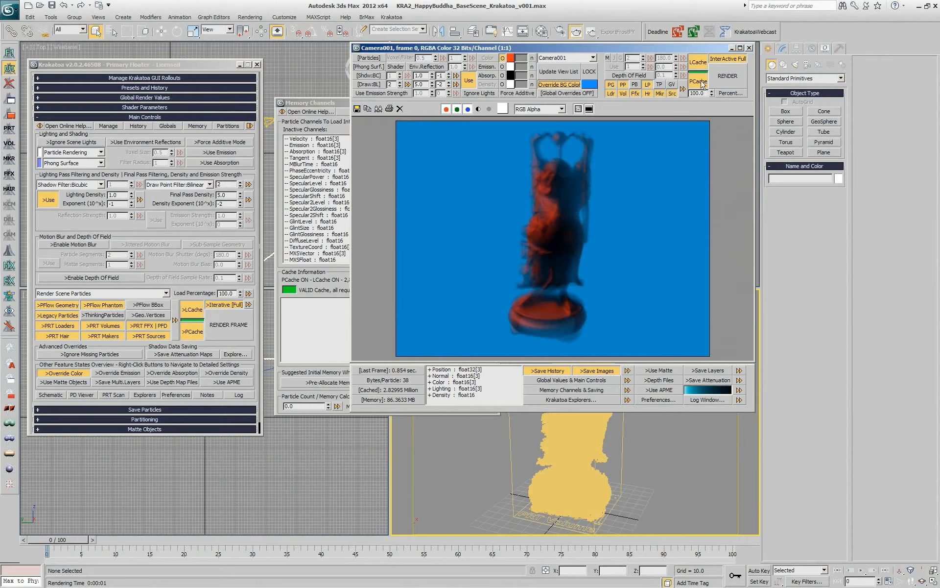
pyautogui.click(728, 59)
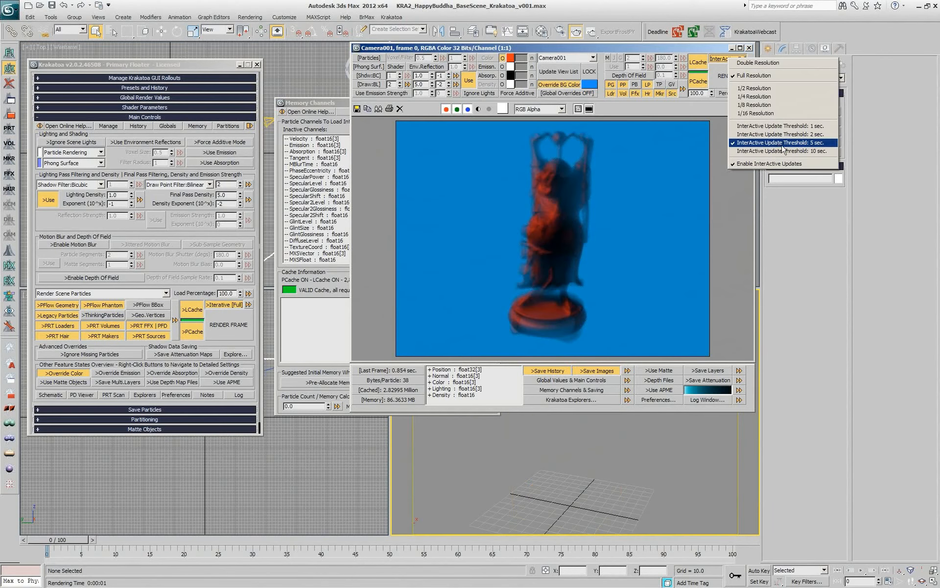